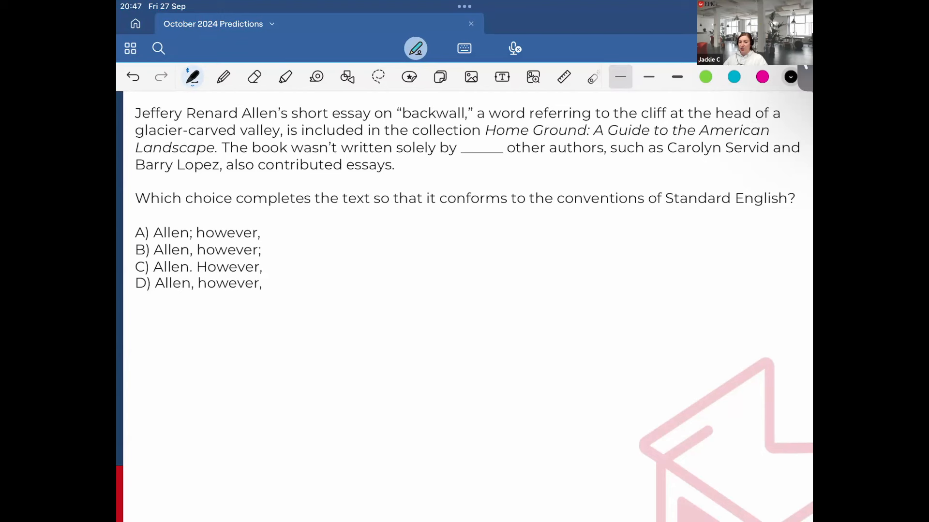
Step: Write Allen in the blank in pink, bracket the first clause and label it Independent
click(762, 76)
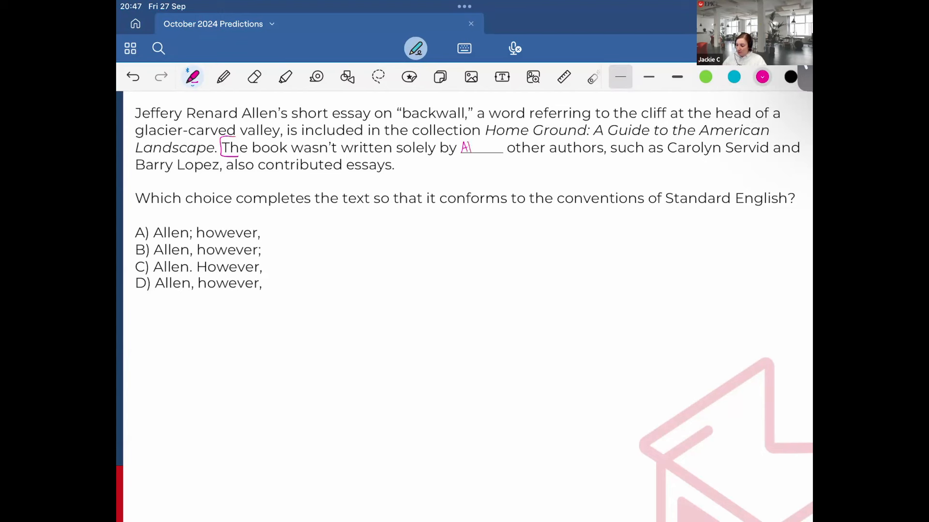
drag(465, 147, 500, 147)
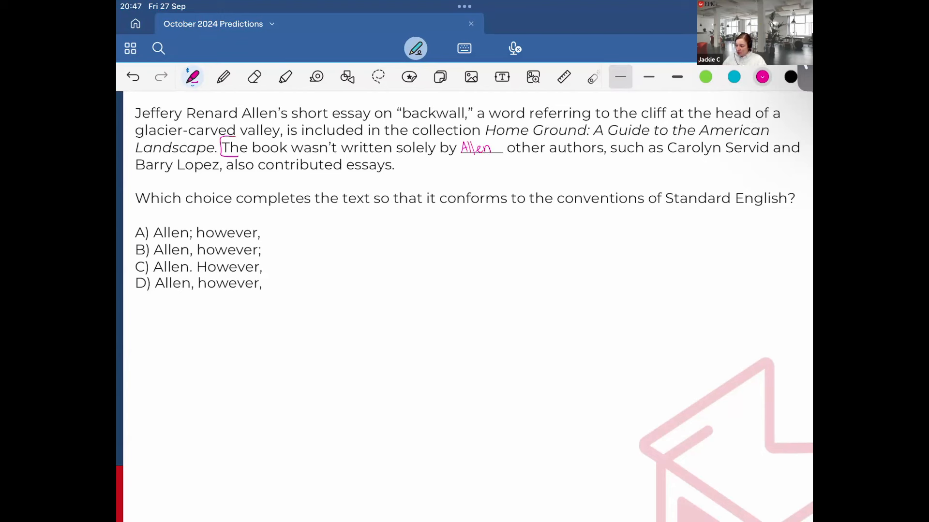
drag(500, 147, 500, 160)
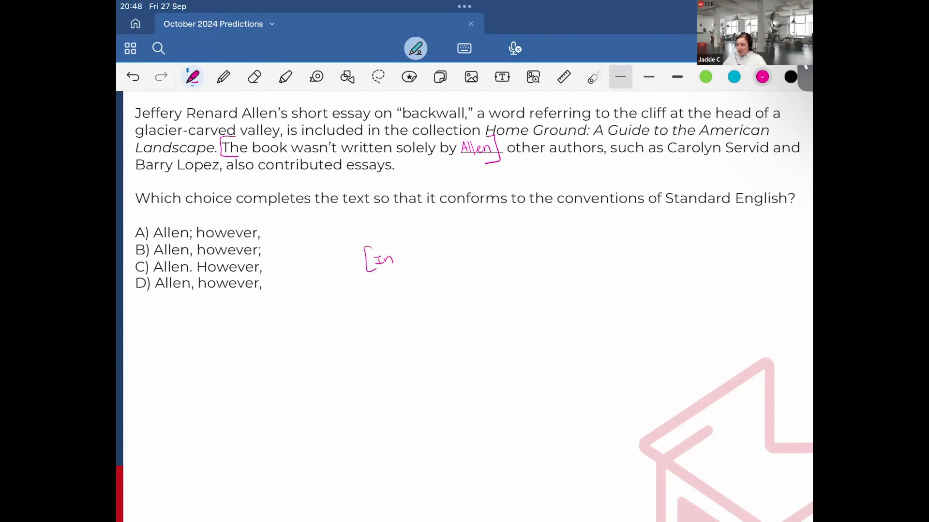
drag(394, 255, 441, 254)
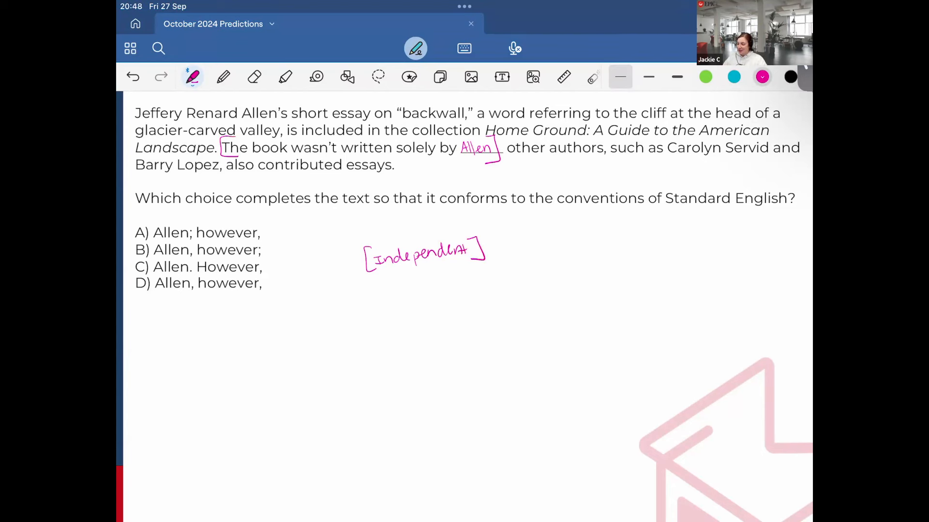
Step: In teal, strike through the example list of authors and underline the verb
click(733, 77)
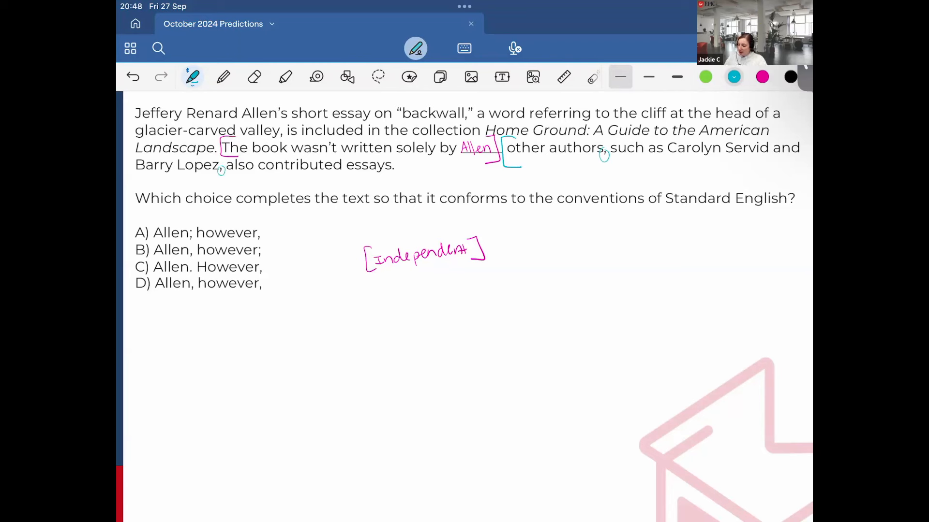
drag(601, 151, 806, 147)
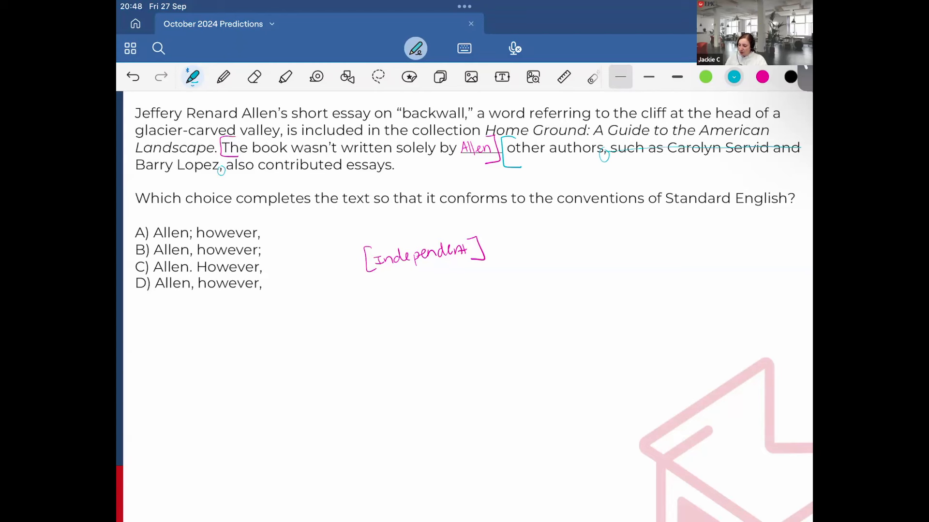
drag(136, 168, 223, 165)
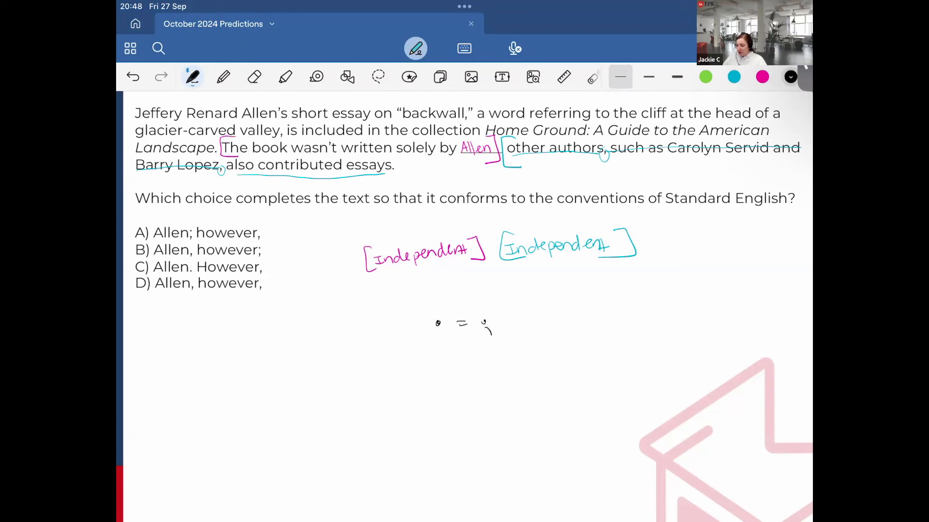
Step: Note that period = semicolon = comma-and, then cross out choices A, C and D in pink
drag(506, 323, 545, 324)
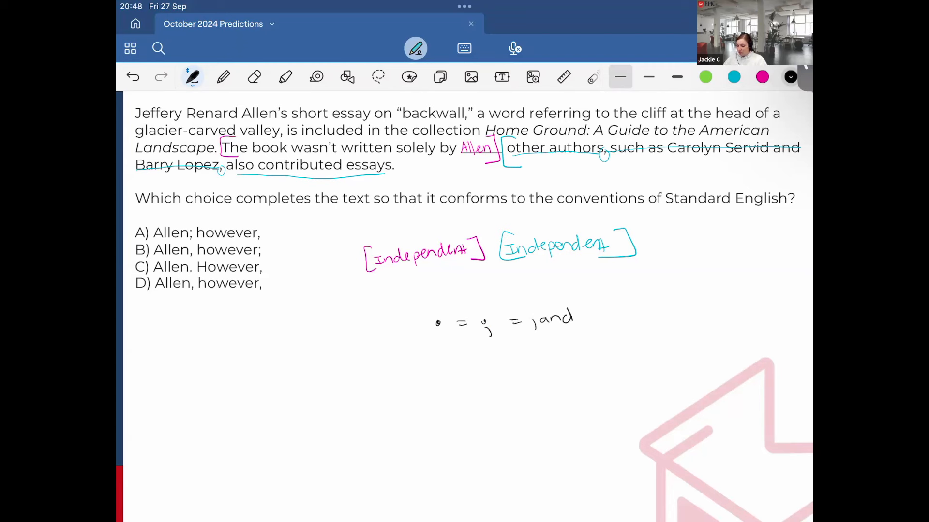
click(790, 76)
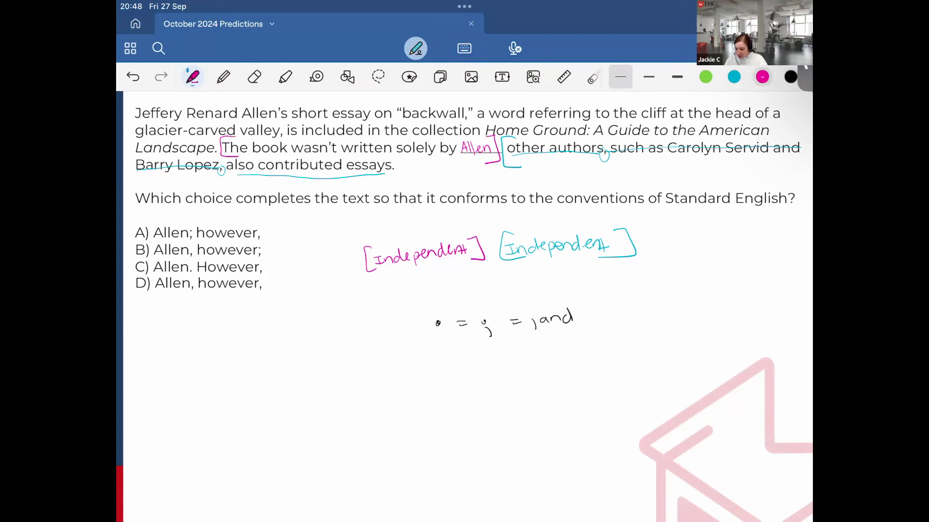
drag(136, 284, 261, 284)
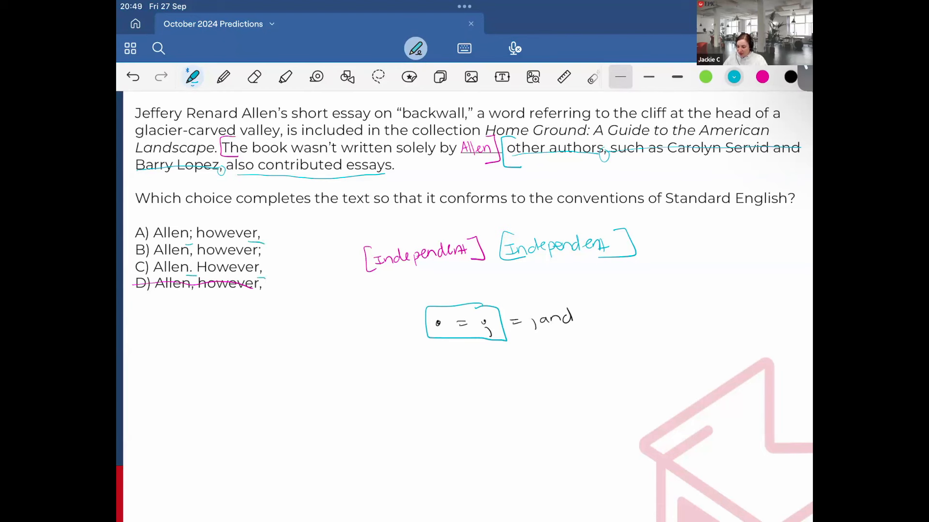
drag(279, 234, 270, 279)
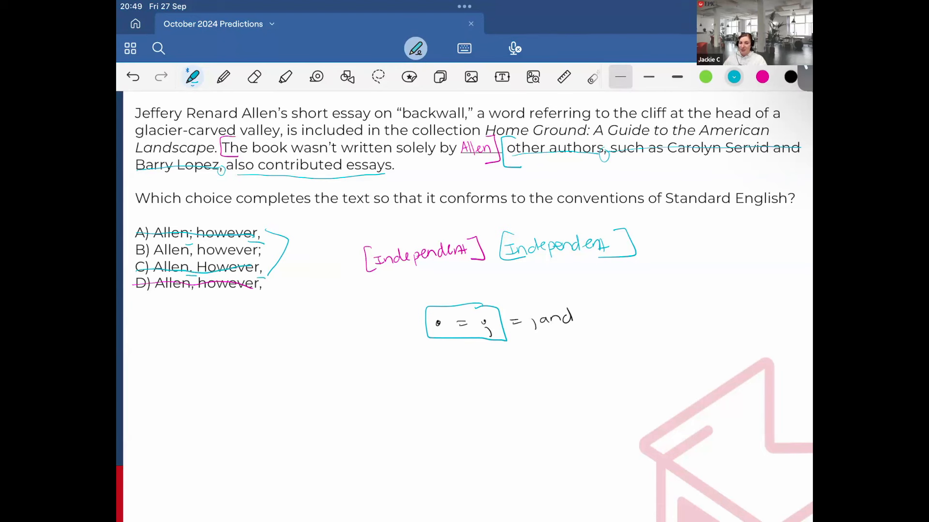
Step: Highlight choice B in yellow as the correct answer
click(285, 77)
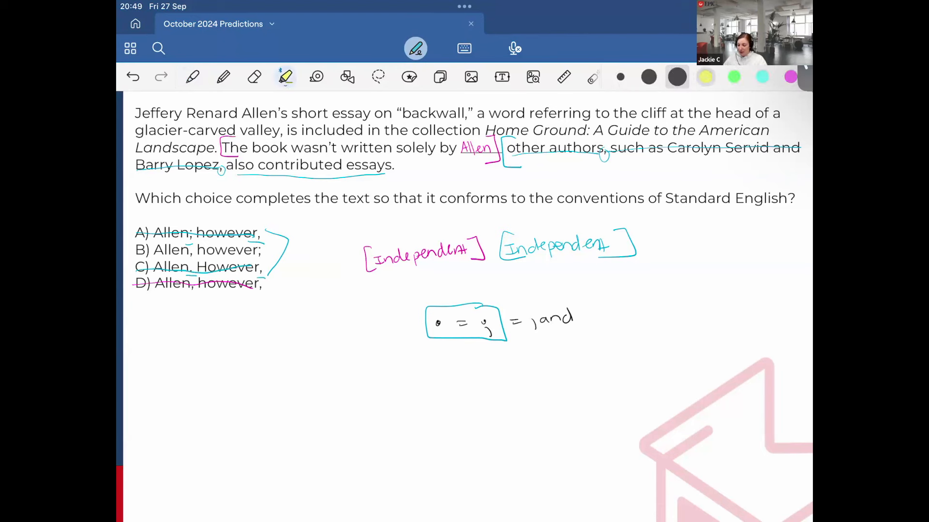
drag(136, 250, 260, 249)
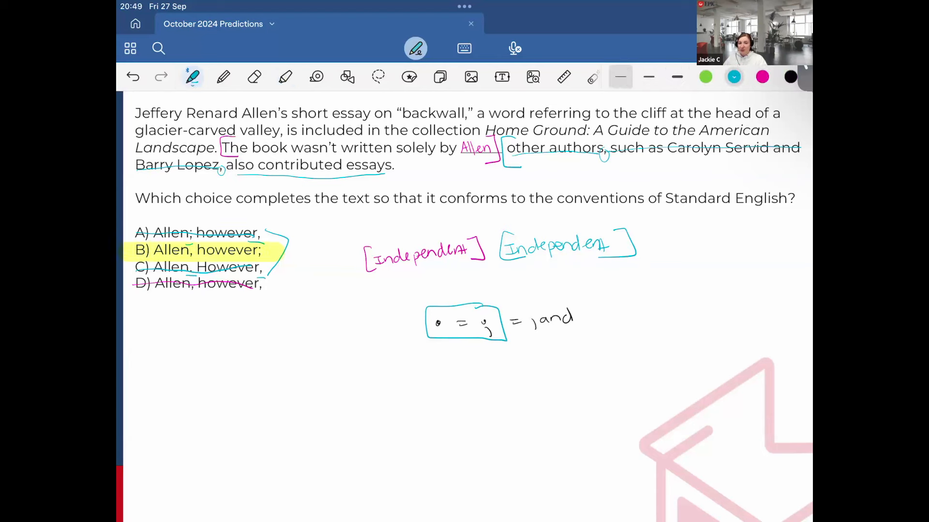
Step: Write 'however,' in pink with an arrow before The, then move on to the next question
click(762, 77)
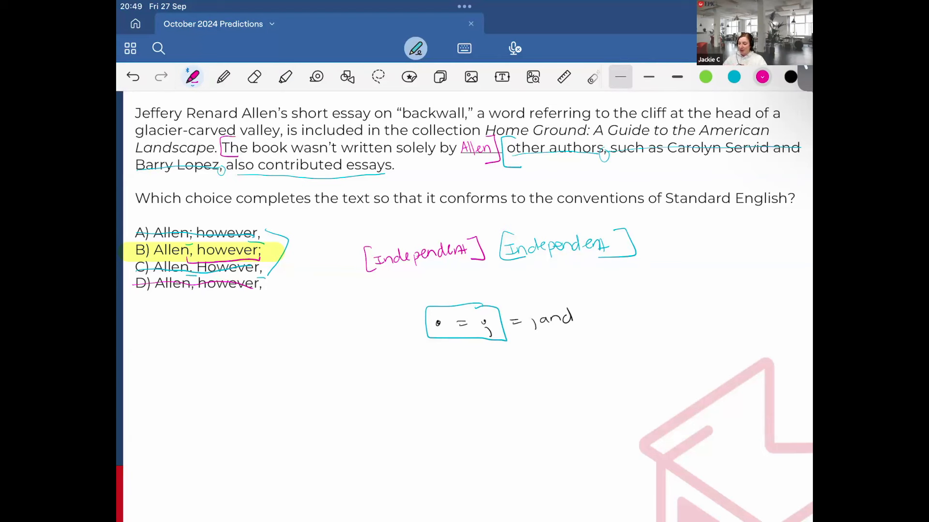
drag(237, 94, 224, 145)
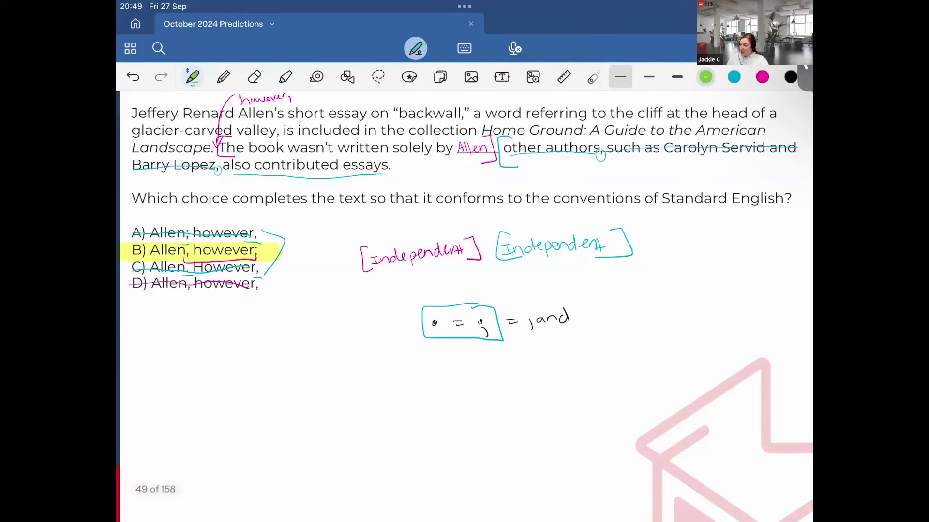
drag(518, 162, 753, 158)
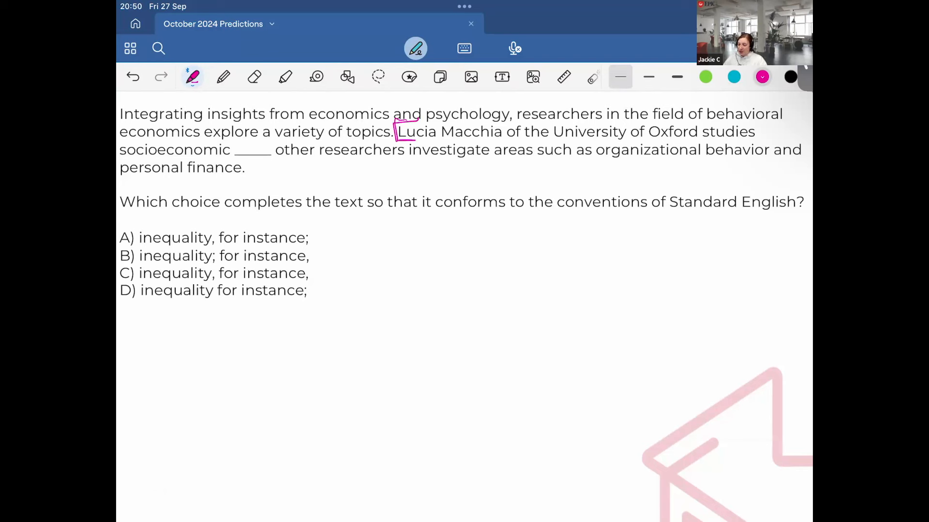
Step: Write inequality in the blank, underline the first clause's subject and verb, and label it Independent
drag(237, 148, 244, 153)
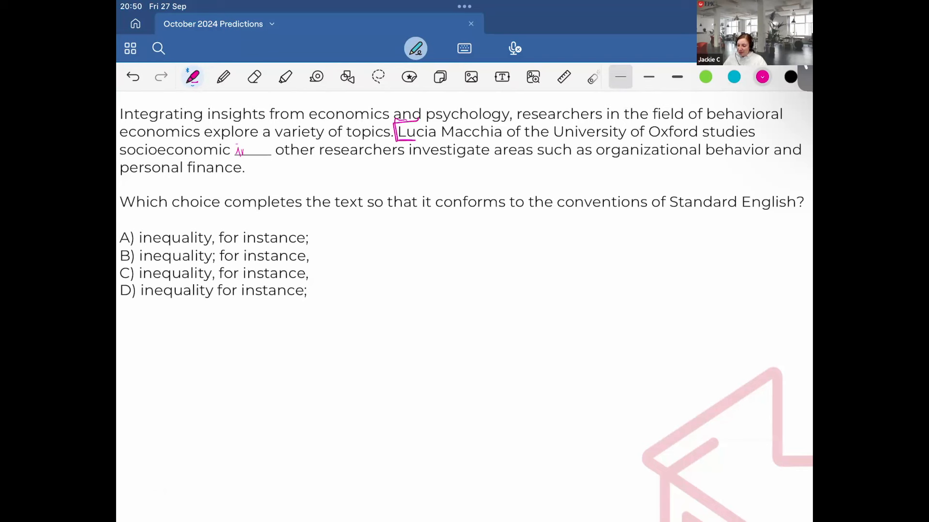
drag(236, 149, 271, 149)
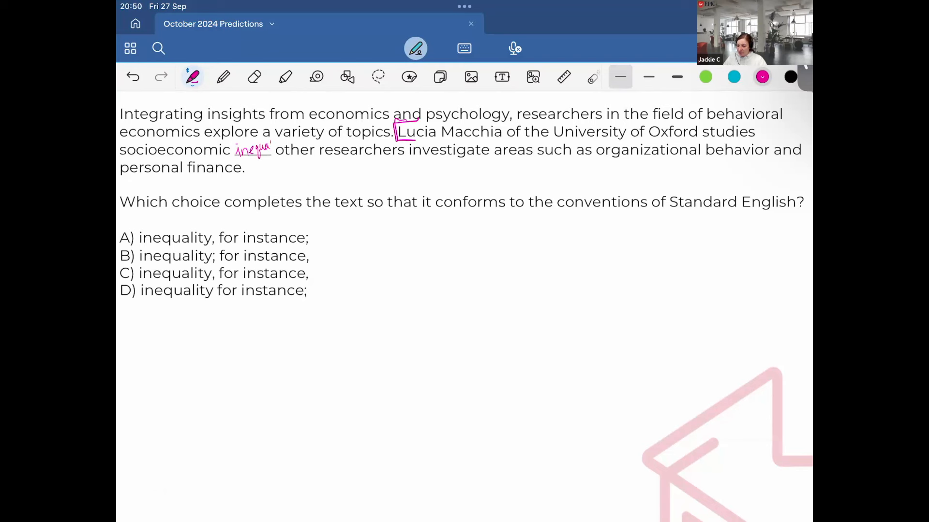
drag(270, 145, 290, 143)
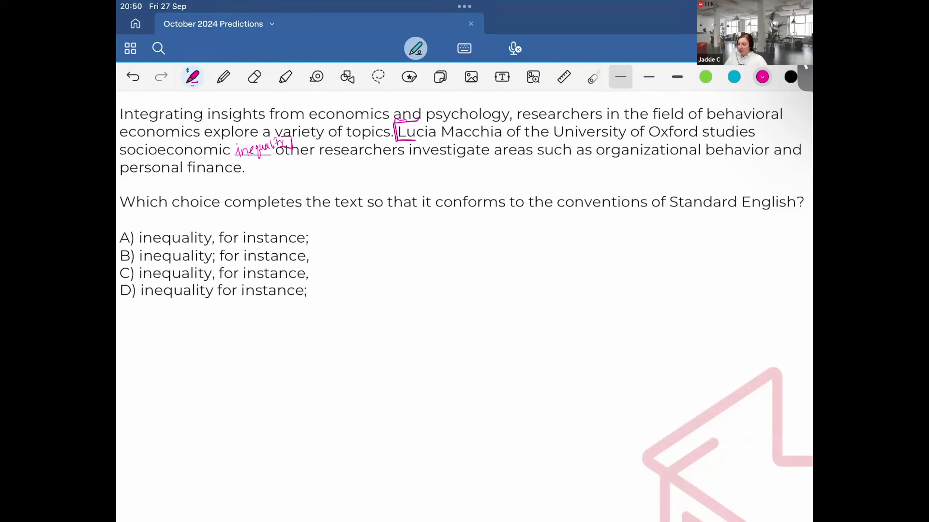
drag(418, 136, 489, 131)
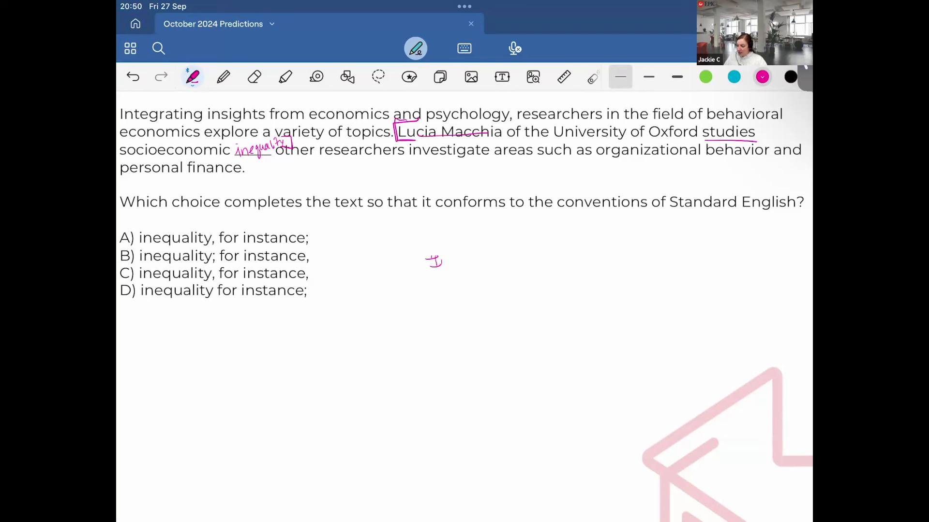
drag(425, 263, 500, 260)
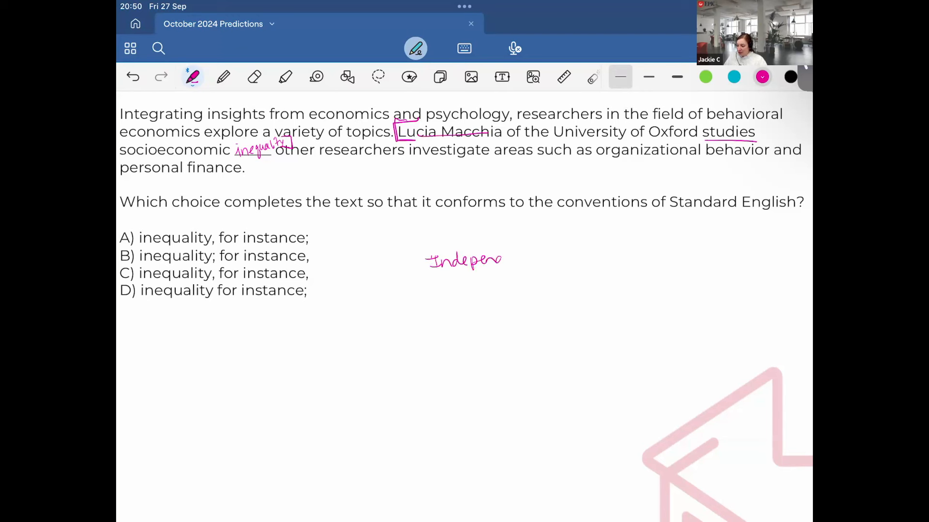
drag(501, 261, 547, 270)
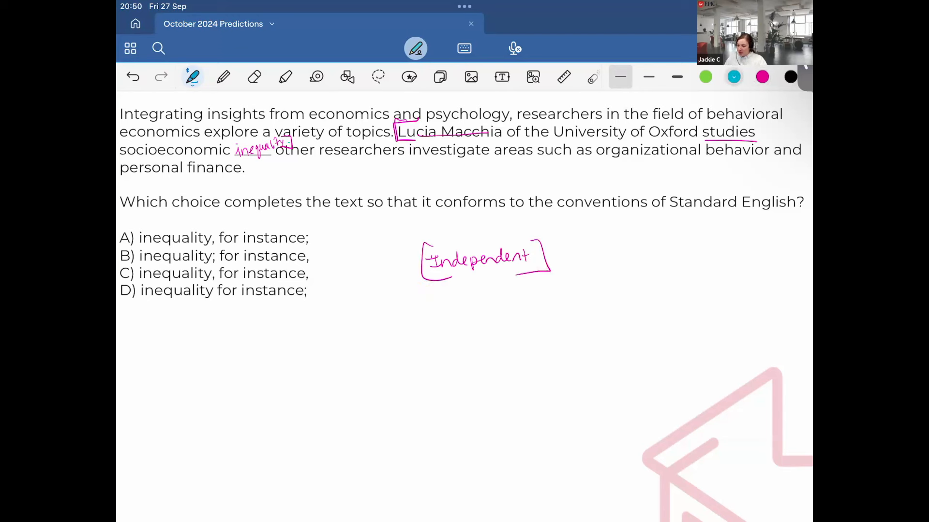
Step: Bracket and underline the second clause in teal and label it Independent
drag(279, 142, 302, 168)
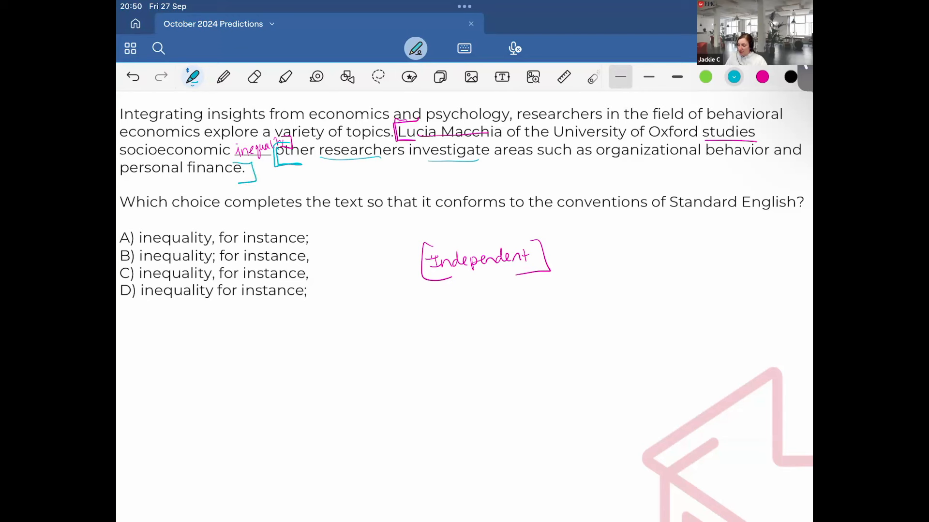
drag(583, 254, 631, 257)
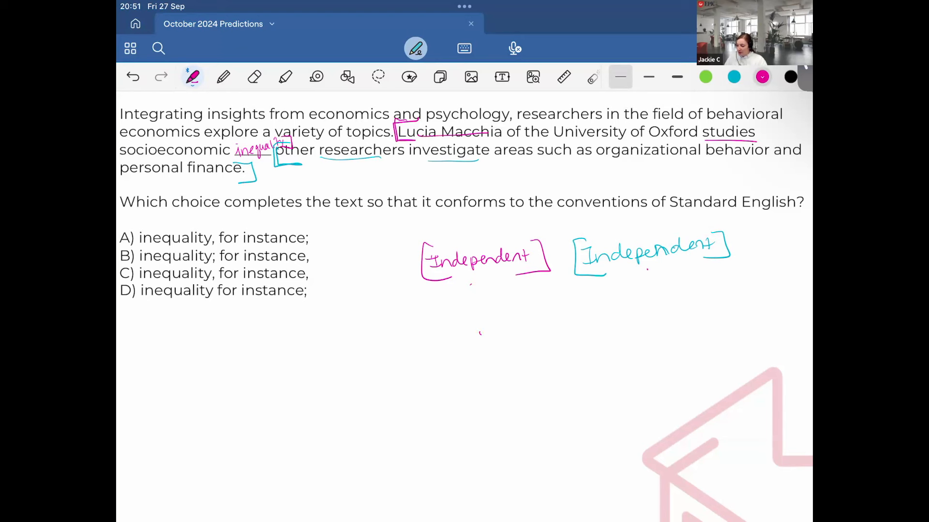
Step: Jot '; = . = , and', cross out choice C and point arrows at the commas in A and D
drag(479, 332, 539, 349)
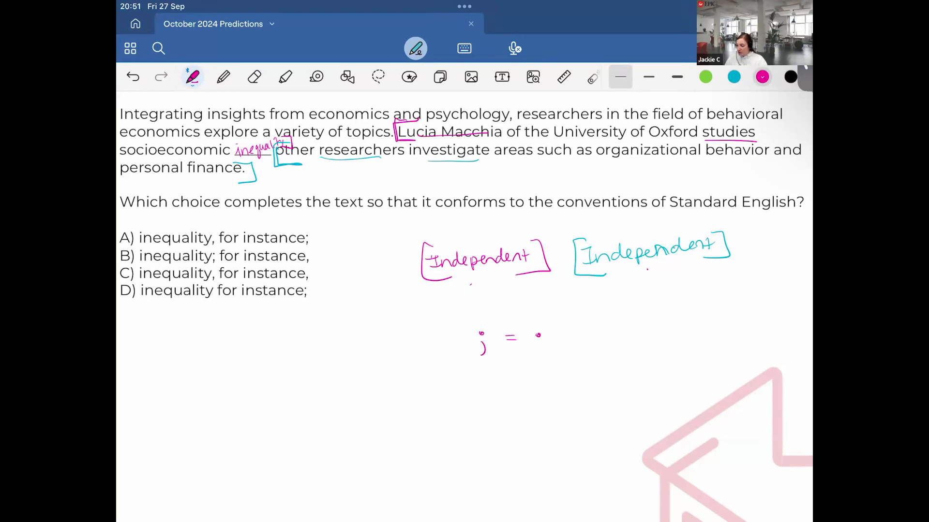
drag(558, 337, 622, 336)
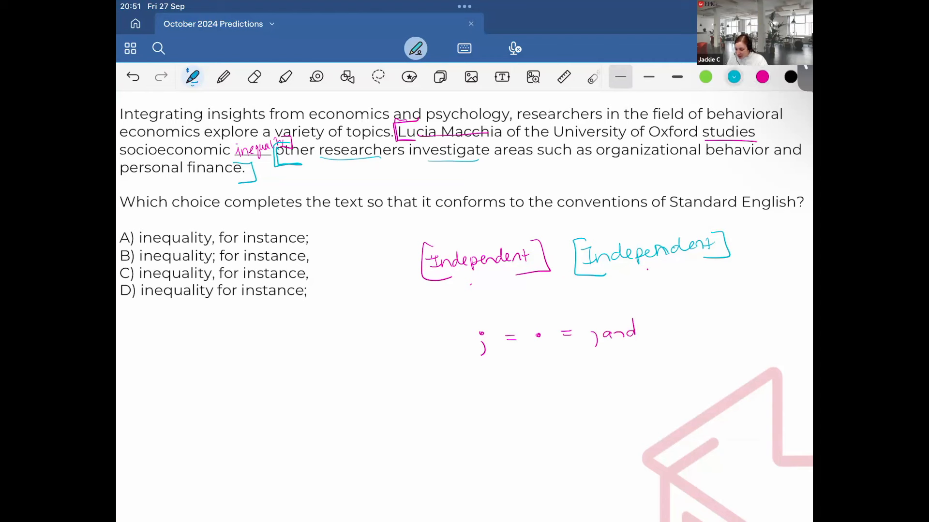
drag(118, 274, 302, 274)
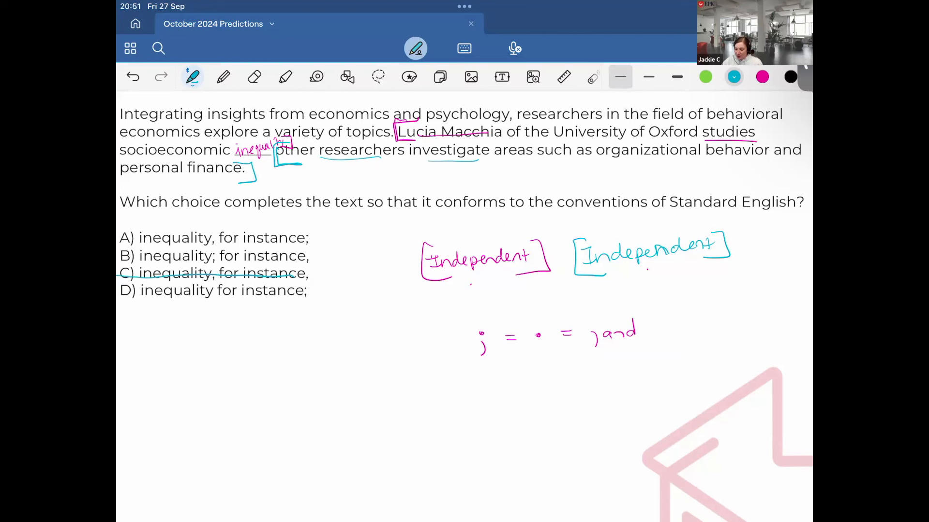
drag(204, 310, 216, 299)
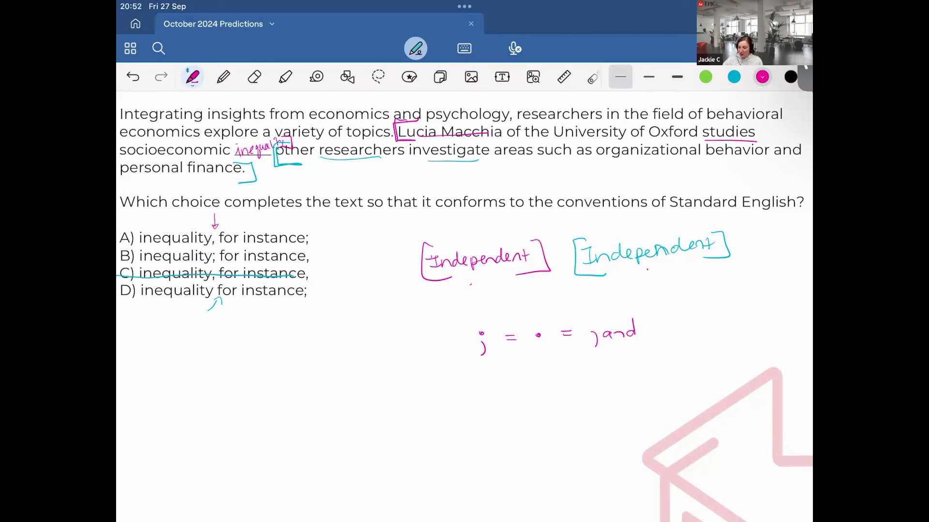
Step: Cross out choice D and erase the stray arrow mark above choice A
drag(323, 251, 319, 261)
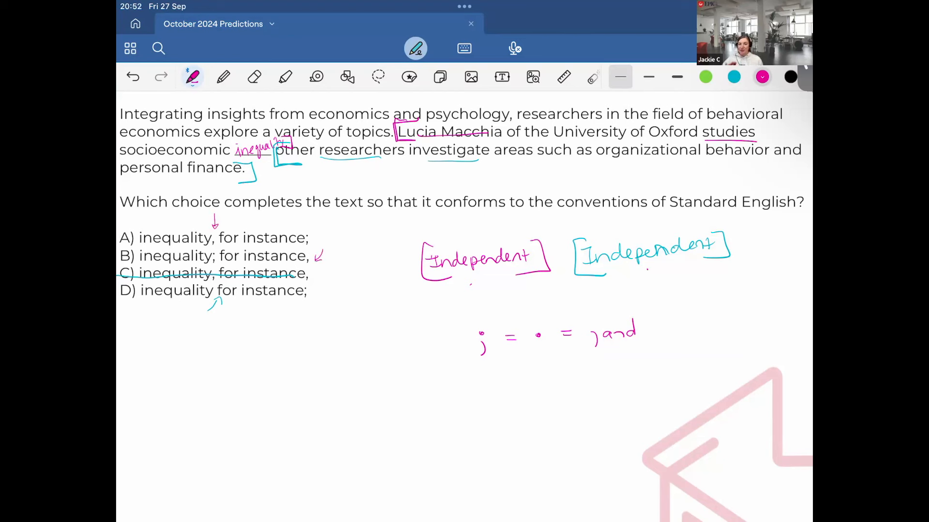
drag(118, 290, 326, 287)
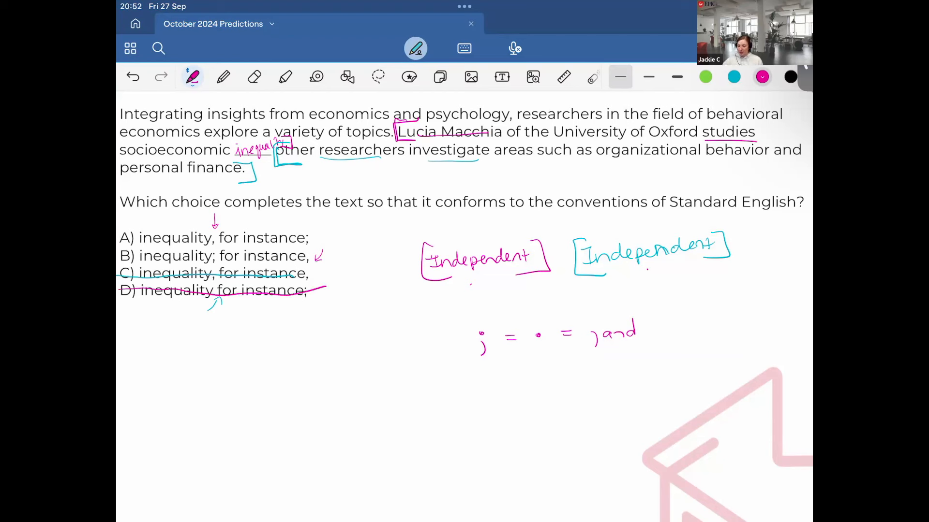
click(254, 76)
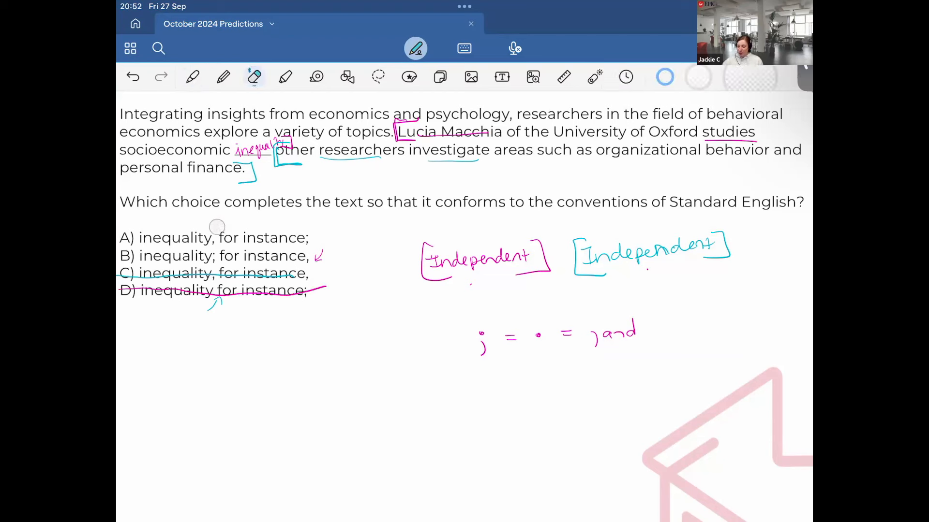
click(191, 78)
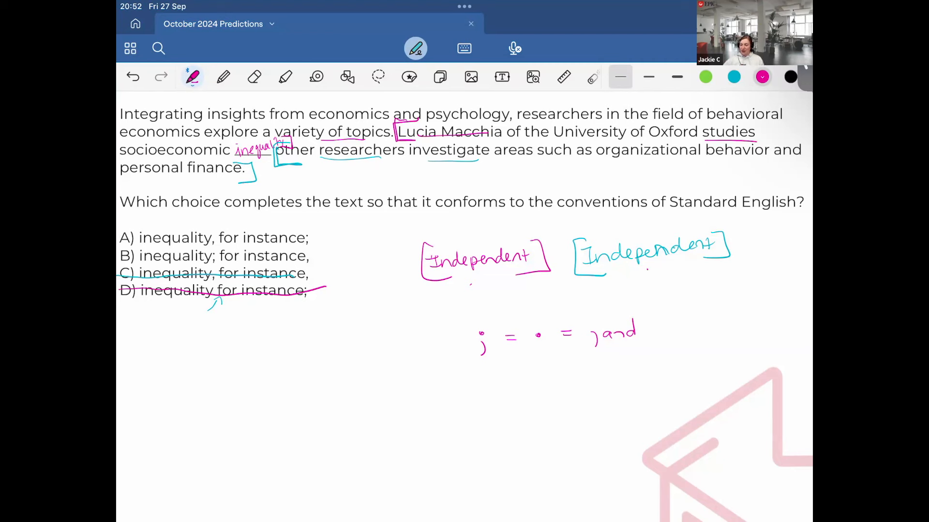
Step: Highlight choice A as the answer and annotate the passage in teal ink
click(284, 76)
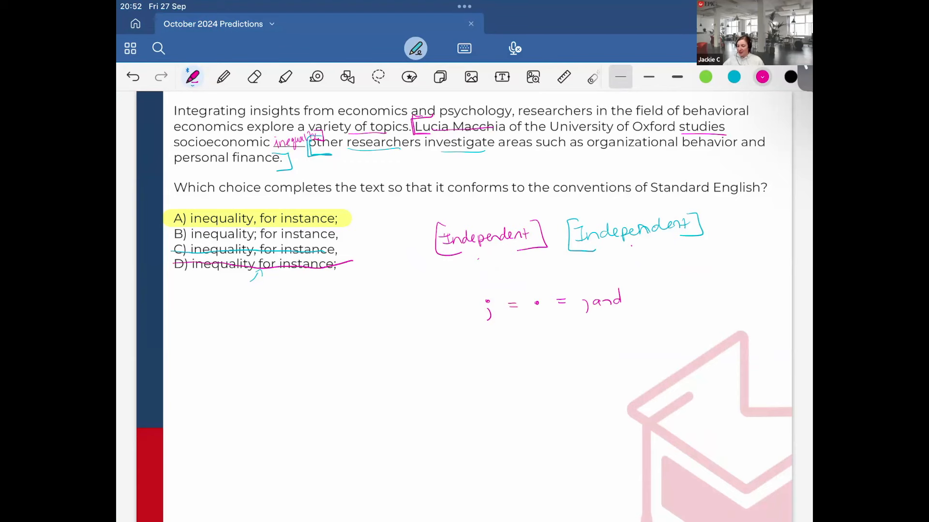
click(734, 77)
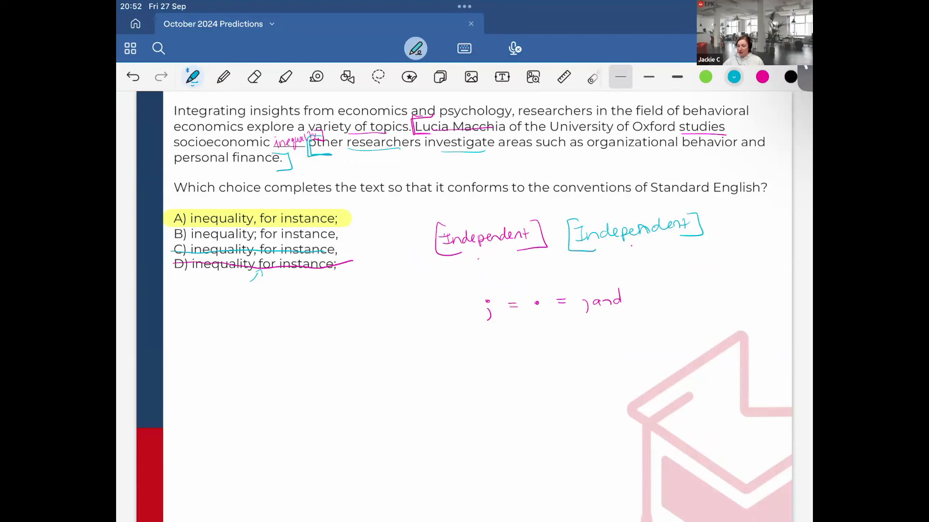
scroll(up, 3)
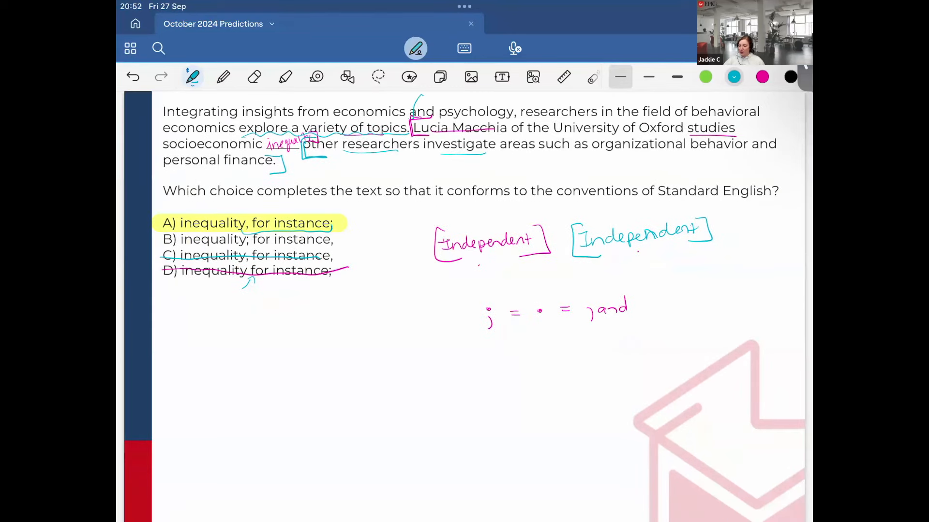
drag(415, 104, 469, 97)
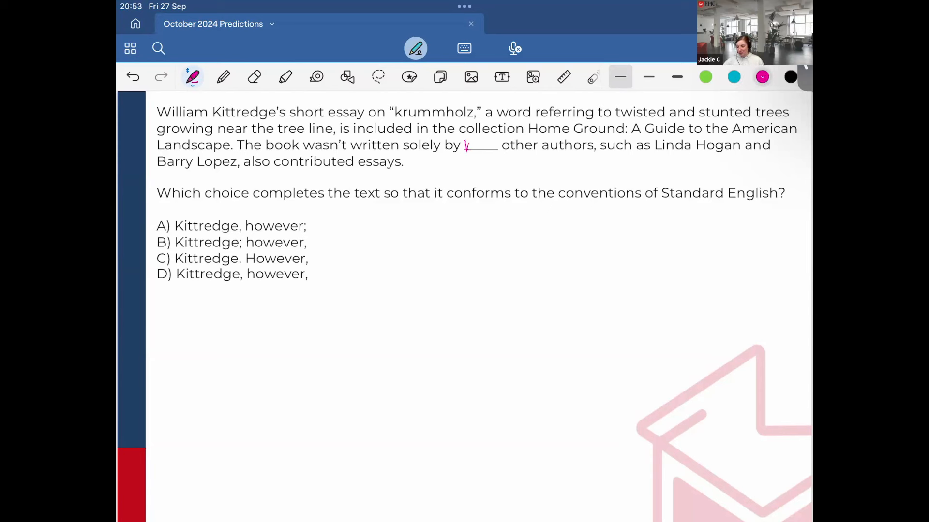
Step: Fill the blank with the missing name, label the first clause independent and bracket the second in teal
drag(465, 144, 495, 144)
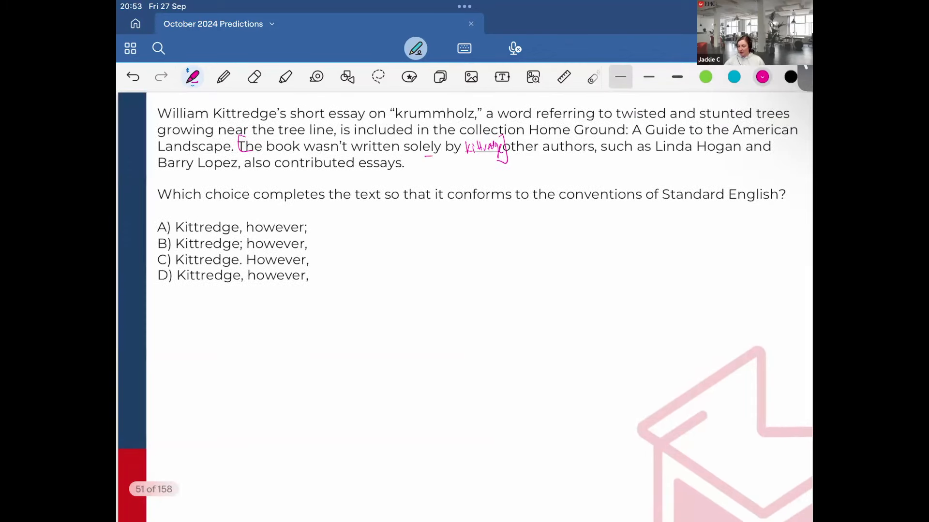
drag(421, 163, 447, 162)
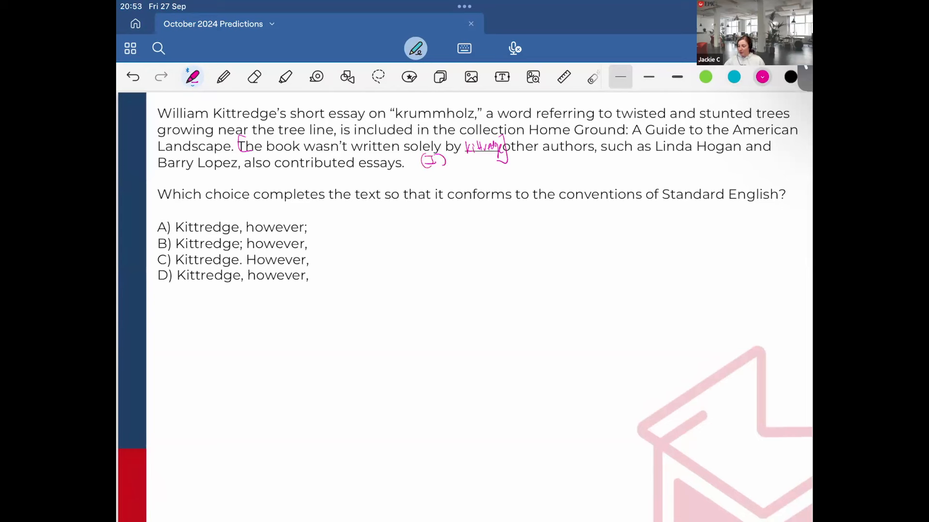
click(735, 77)
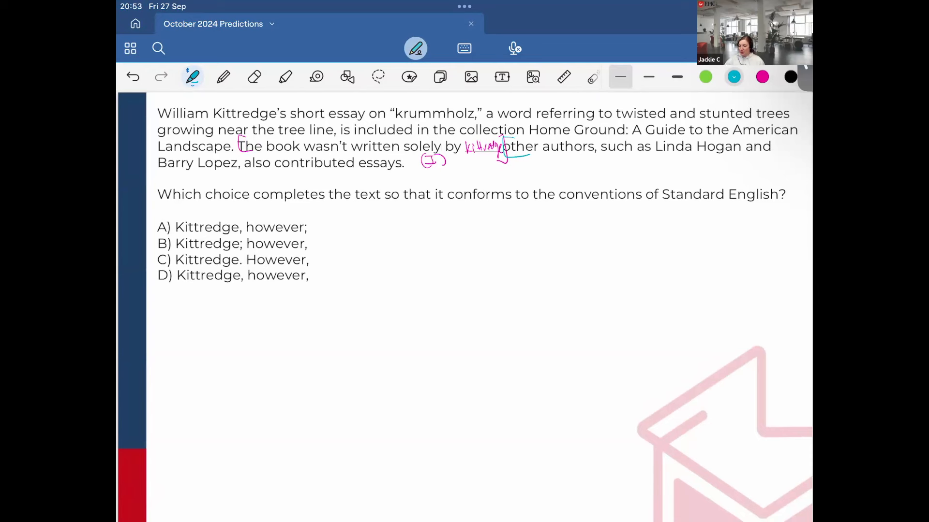
drag(402, 160, 415, 172)
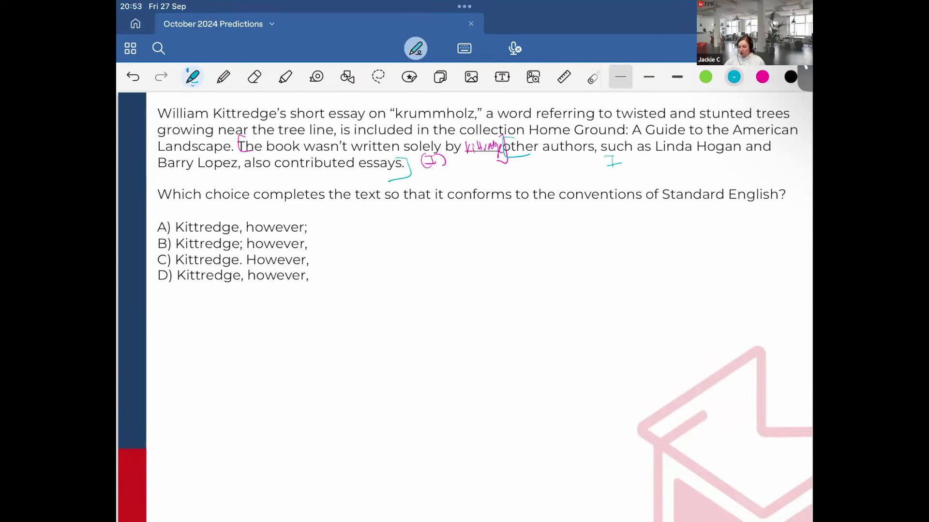
Step: Cross out choices B–D and highlight choice A as the answer
drag(159, 275, 329, 274)
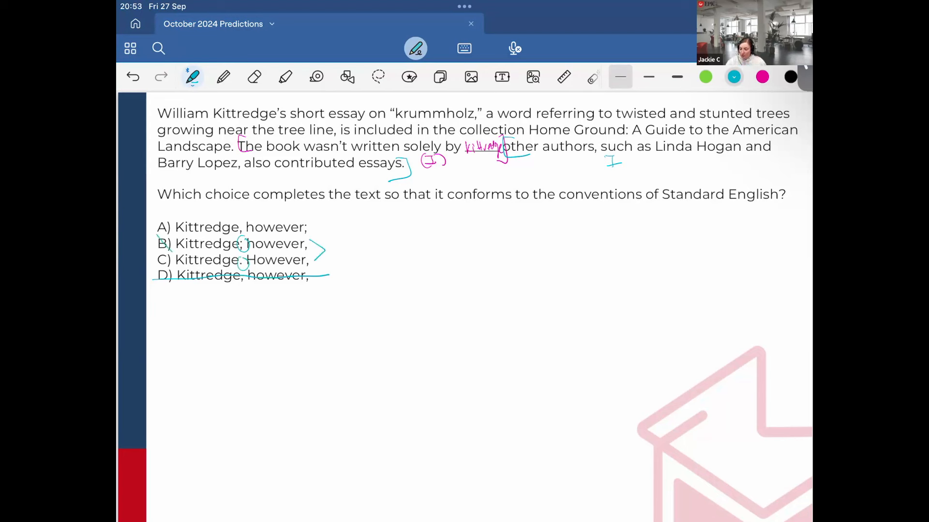
click(284, 76)
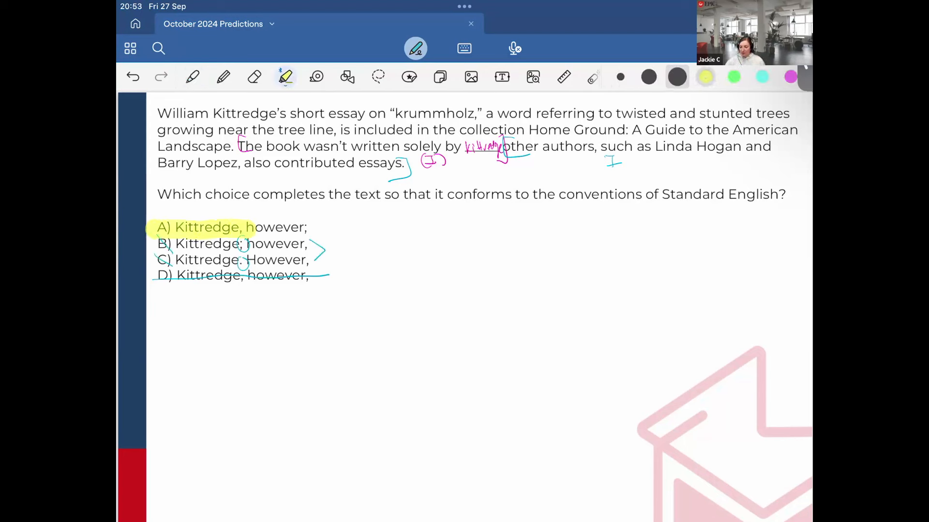
drag(248, 226, 306, 227)
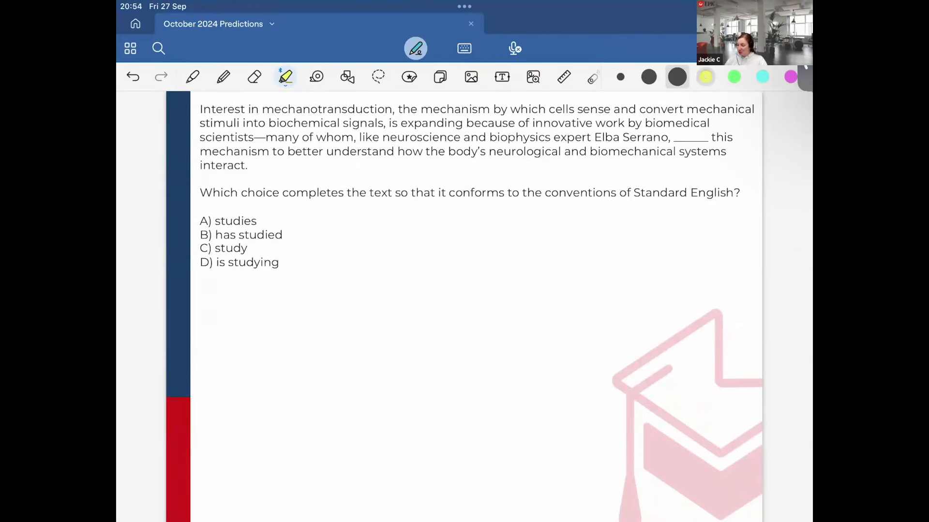
Step: Label each choice Singular or Plural with the pen and circle the Plural label on choice C
click(191, 76)
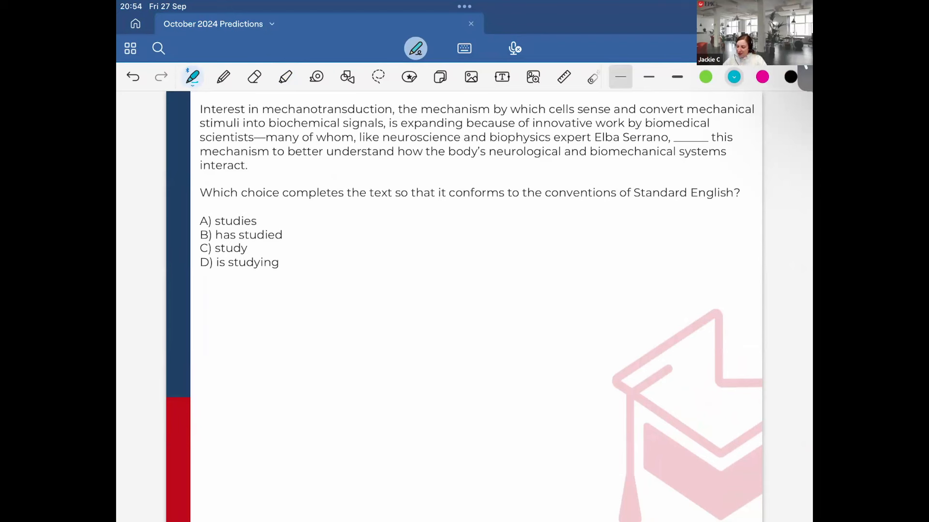
drag(267, 223, 283, 216)
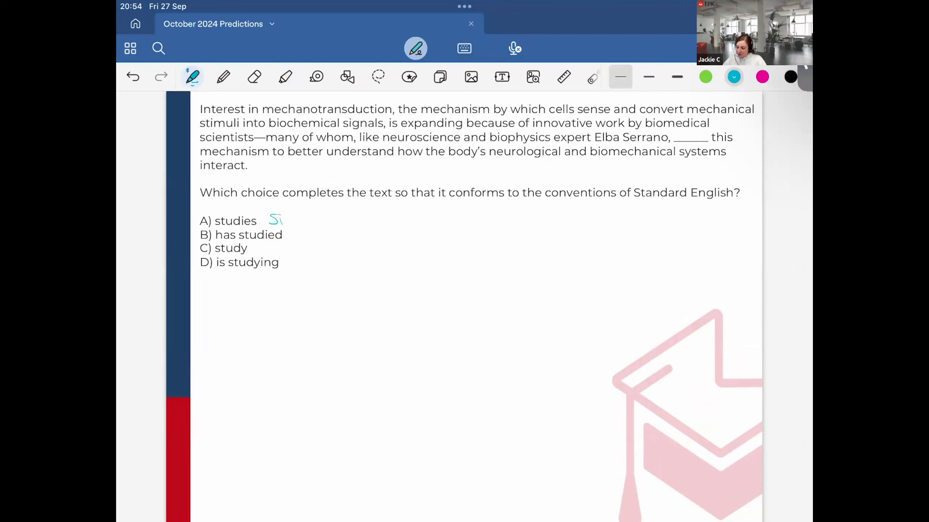
drag(270, 223, 340, 222)
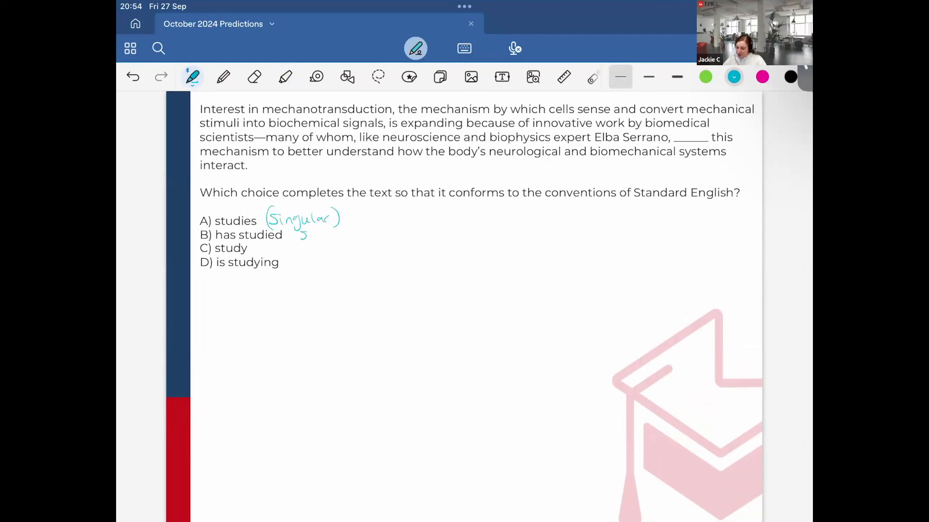
drag(296, 234, 355, 228)
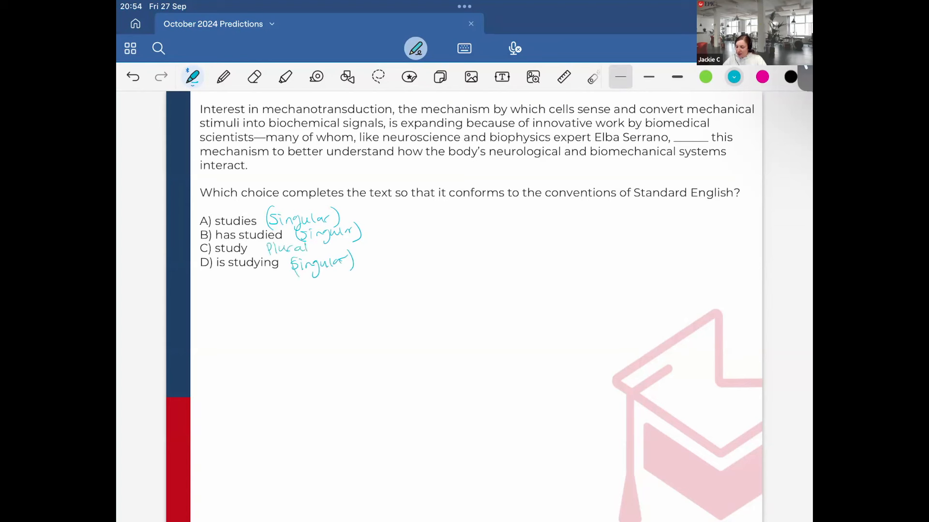
drag(291, 270, 354, 270)
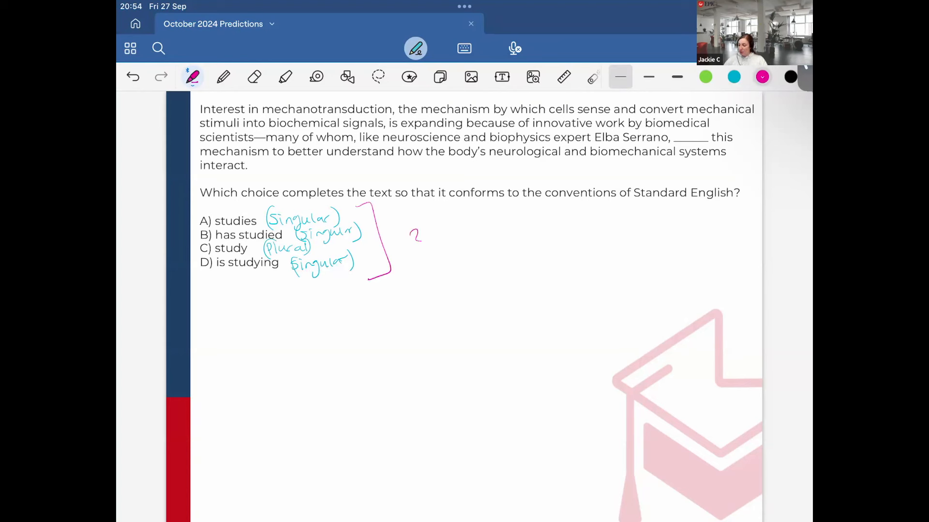
Step: Note the '3 vs. 1 split' beside the choices
drag(441, 243, 433, 236)
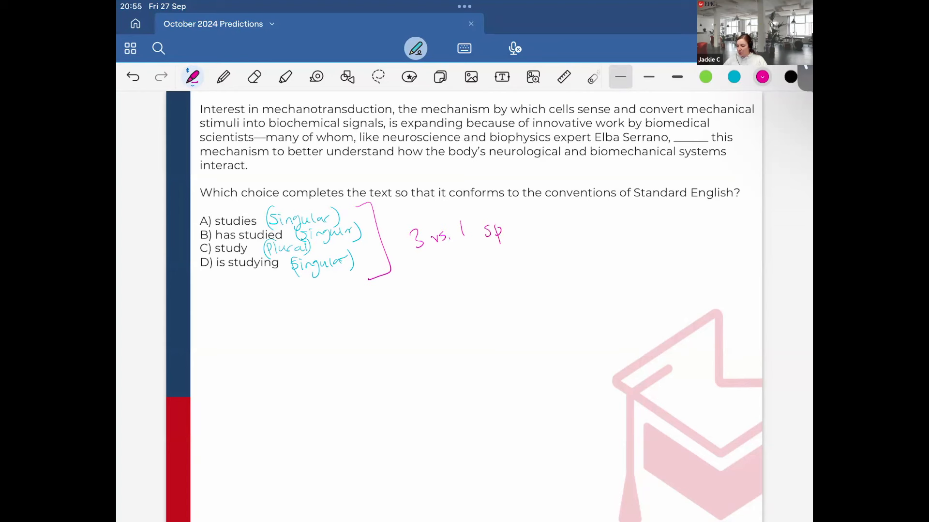
drag(492, 228, 516, 231)
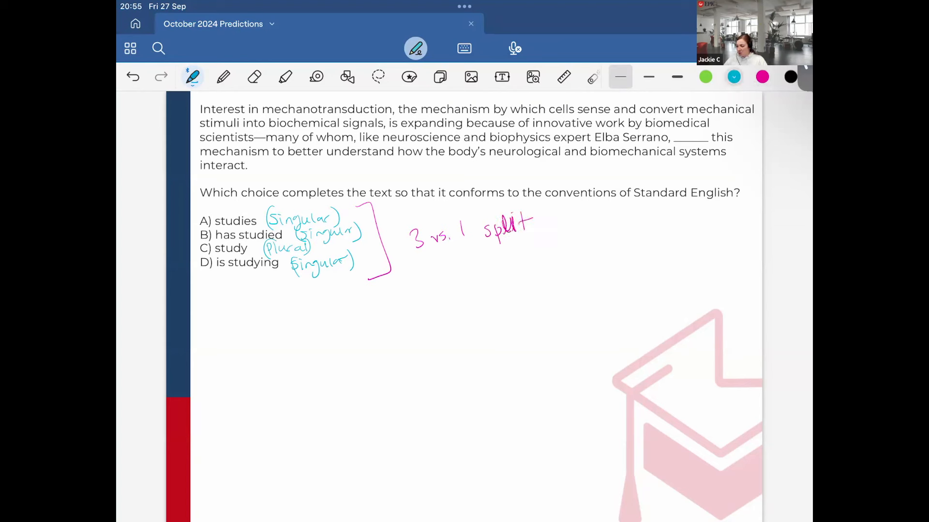
click(285, 76)
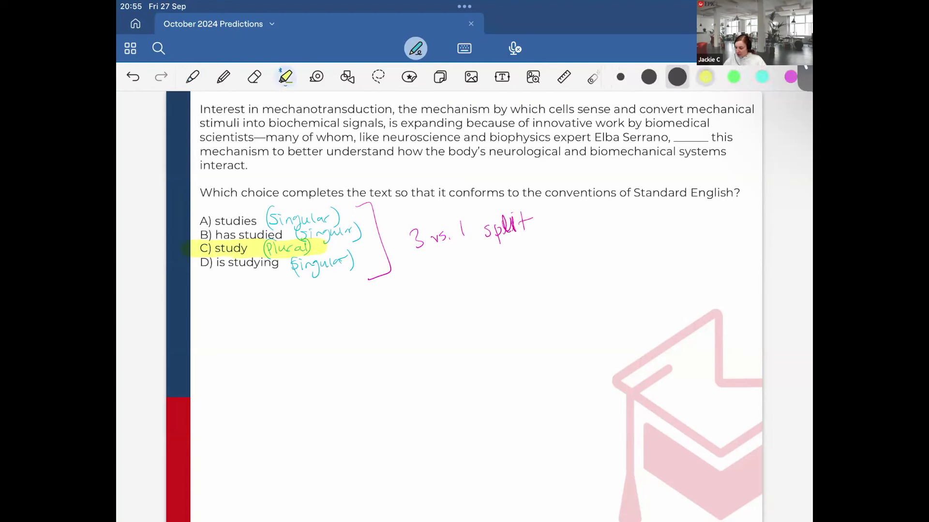
Step: Strike out the interrupting descriptive phrase in the passage with the pen
click(192, 76)
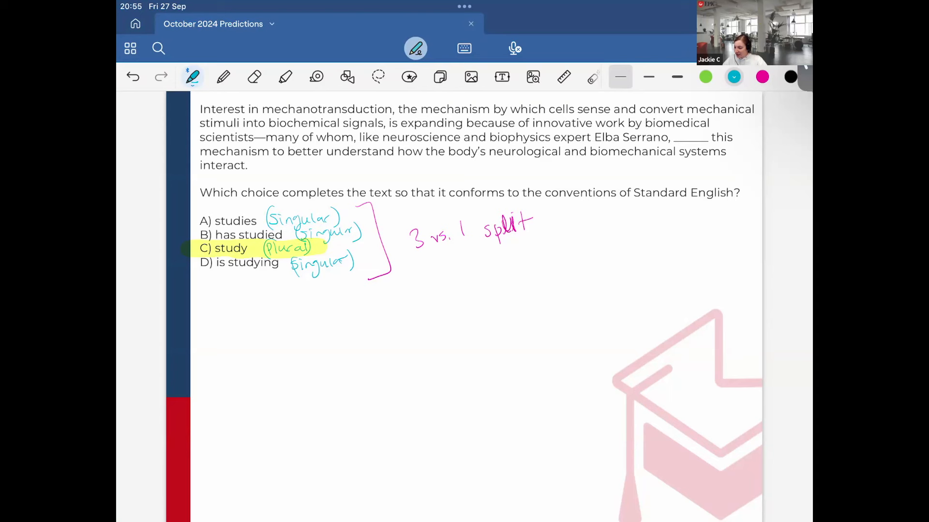
drag(385, 112, 758, 103)
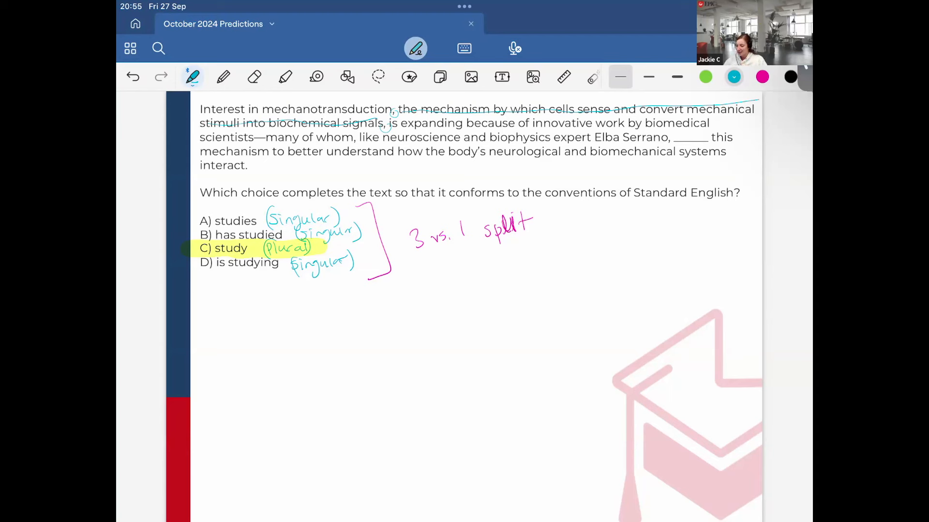
click(762, 76)
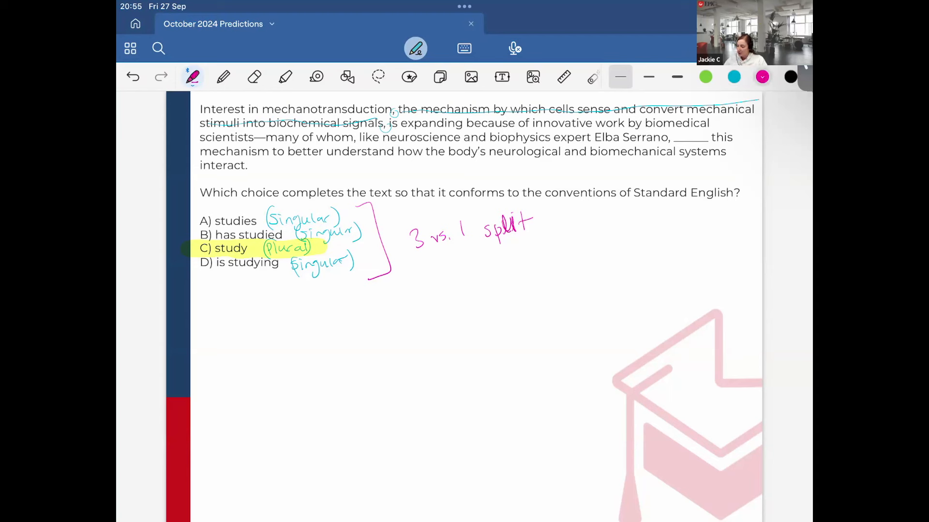
Step: In pink, underline 'many of whom', circle 'biomedical scientists' and write study in the blank
drag(270, 142, 308, 141)
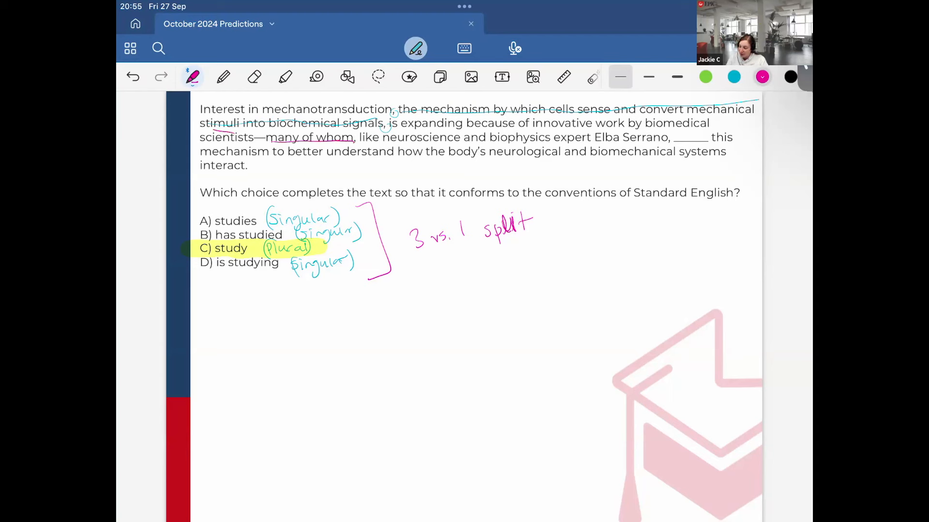
drag(195, 127, 254, 146)
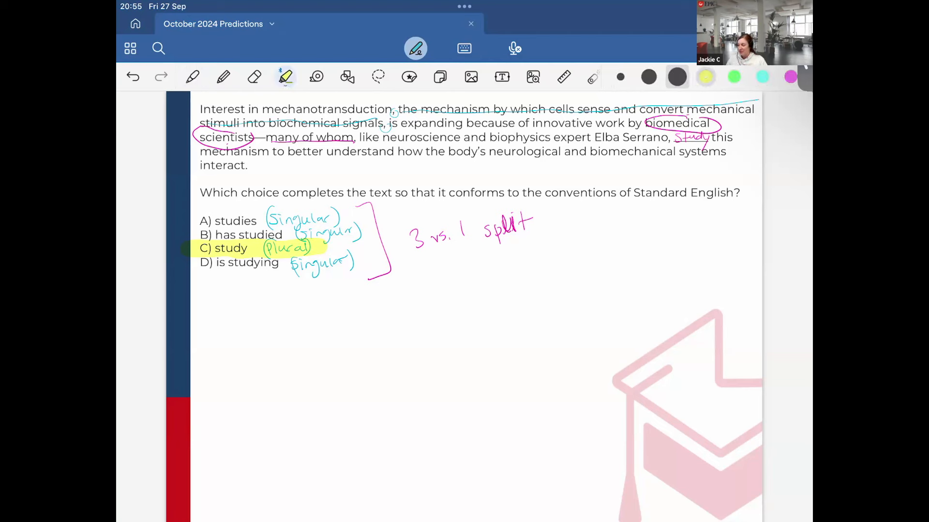
drag(201, 248, 317, 247)
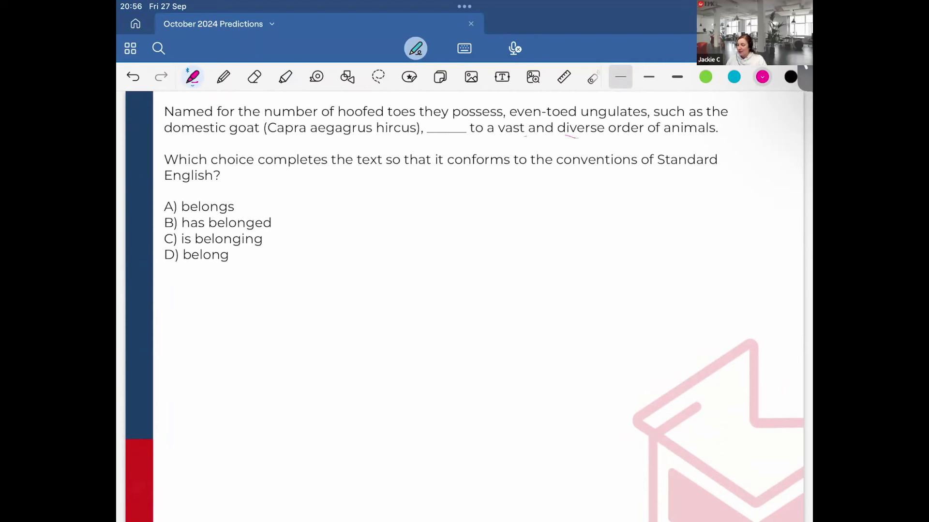
Step: Mark up the ungulates passage and label choices A and C singular in pink
drag(467, 147, 624, 144)
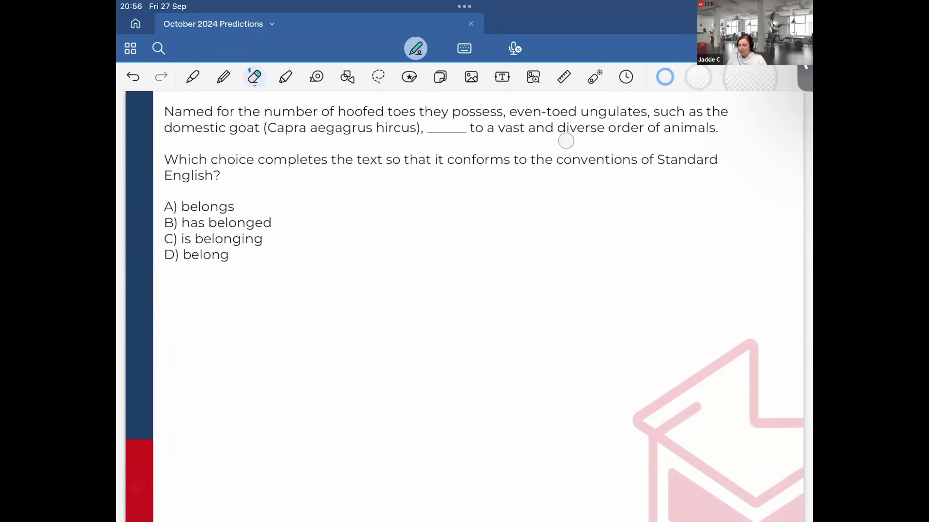
click(192, 77)
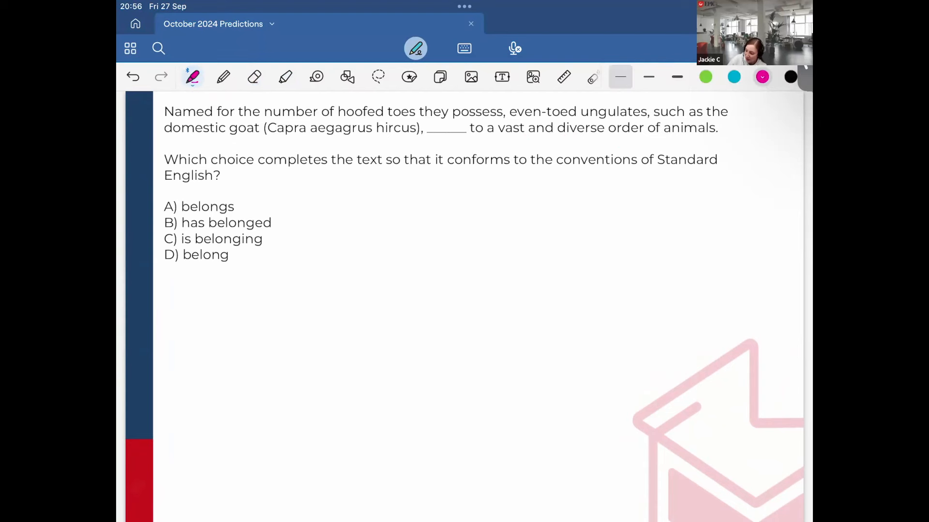
drag(243, 209, 259, 206)
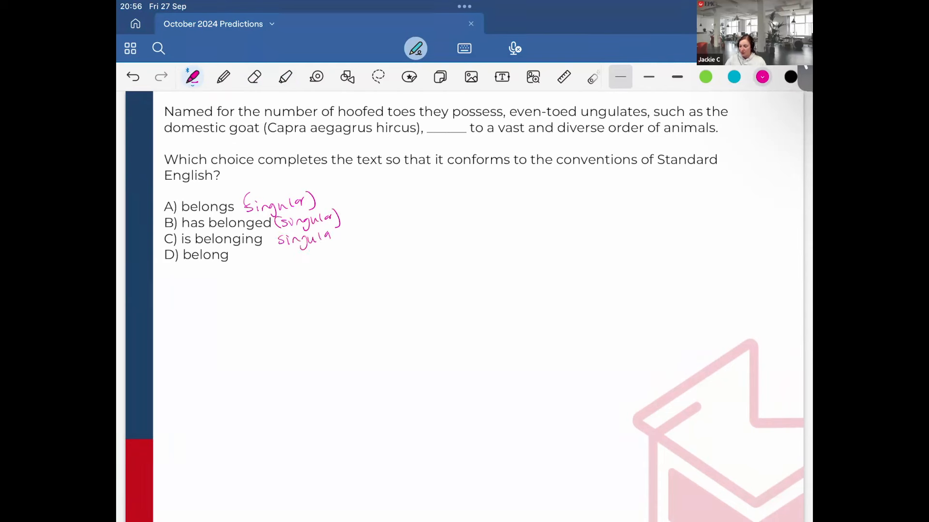
drag(234, 263, 257, 267)
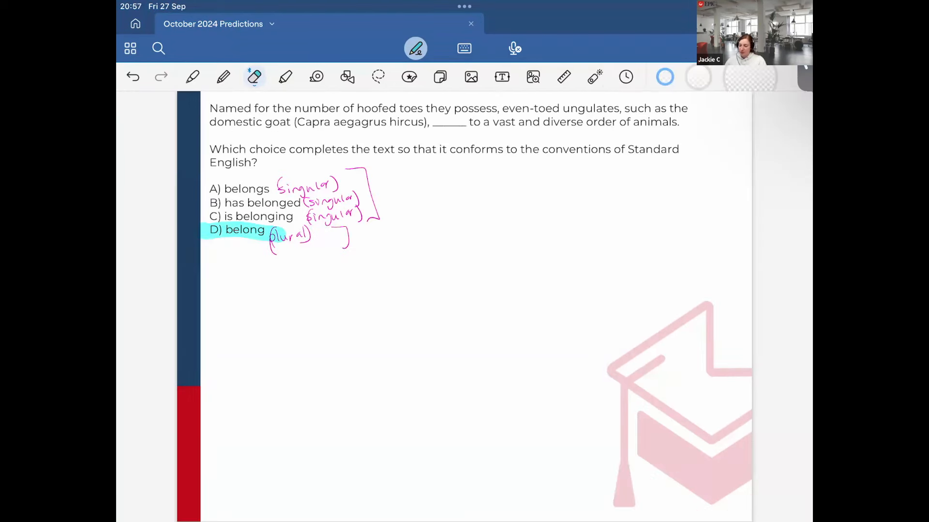
Step: Note the 3 vs. 1 split and draw arrows pointing at the plural label on choice D
click(192, 77)
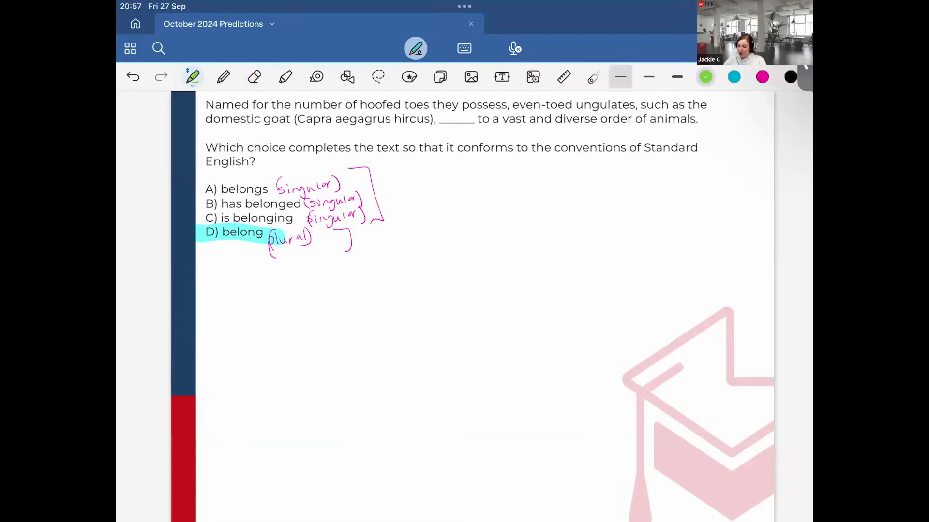
scroll(down, 3)
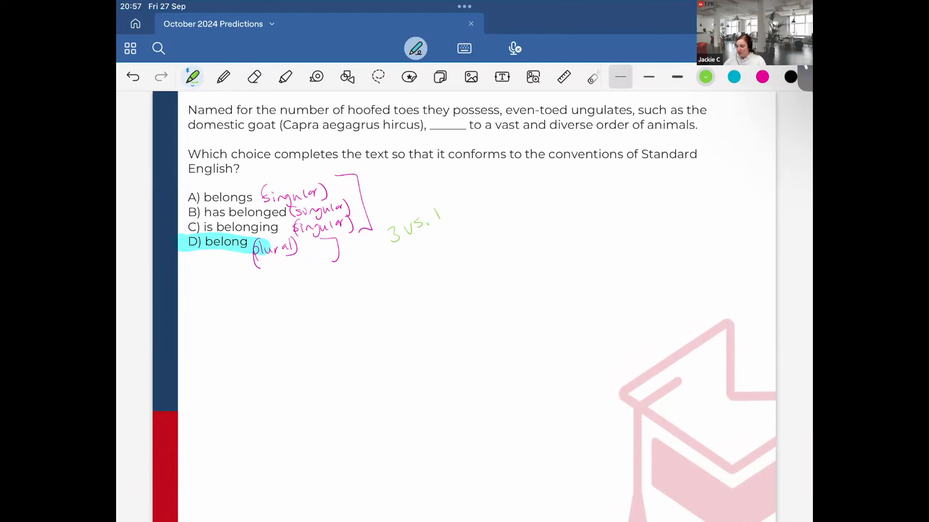
click(761, 77)
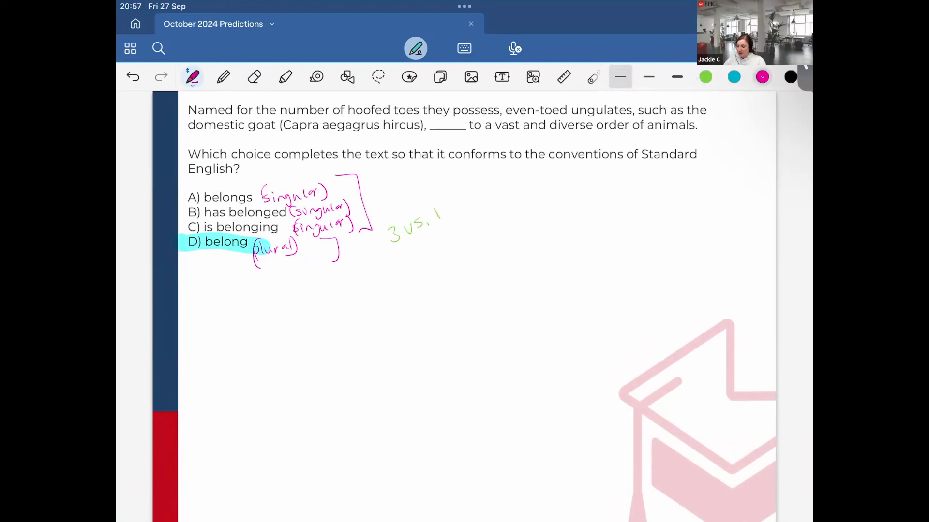
drag(240, 299, 240, 267)
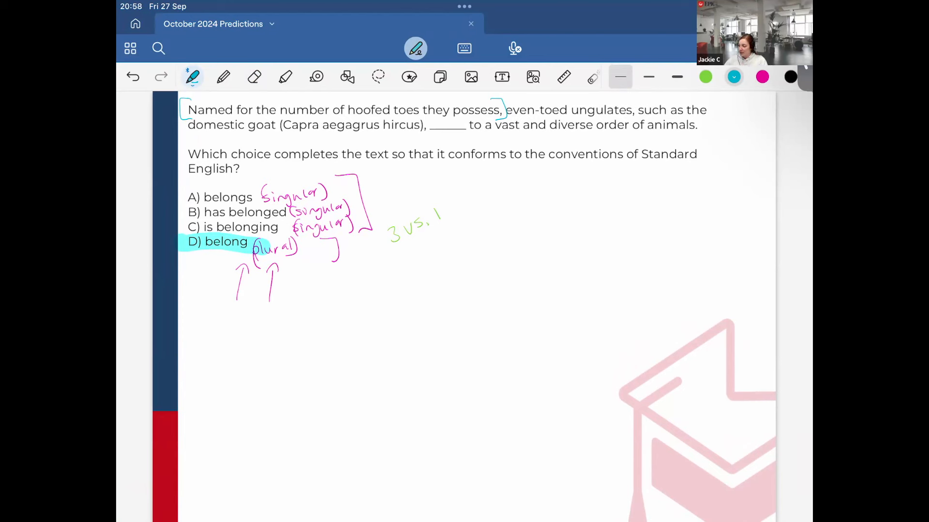
Step: Highlight the phrase 'even-toed ungulates,' in the goat question and continue to the meteor question
click(763, 77)
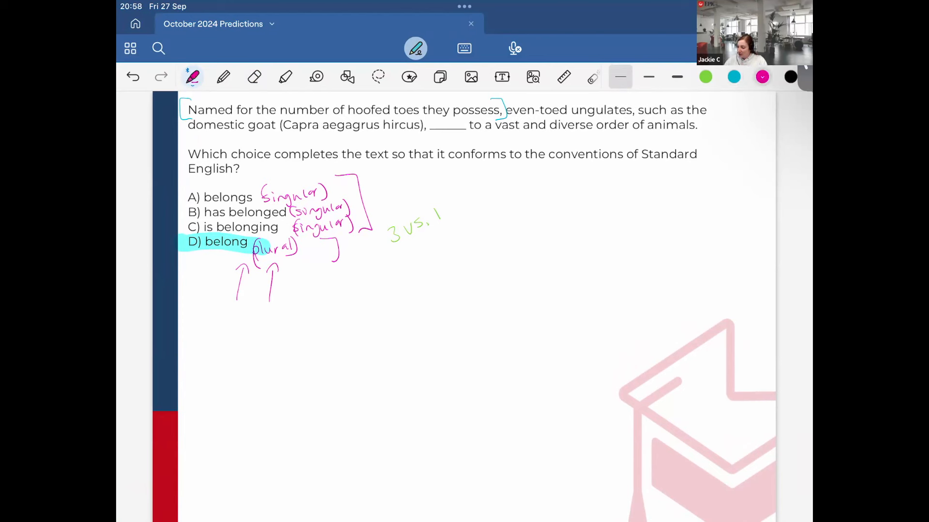
click(284, 77)
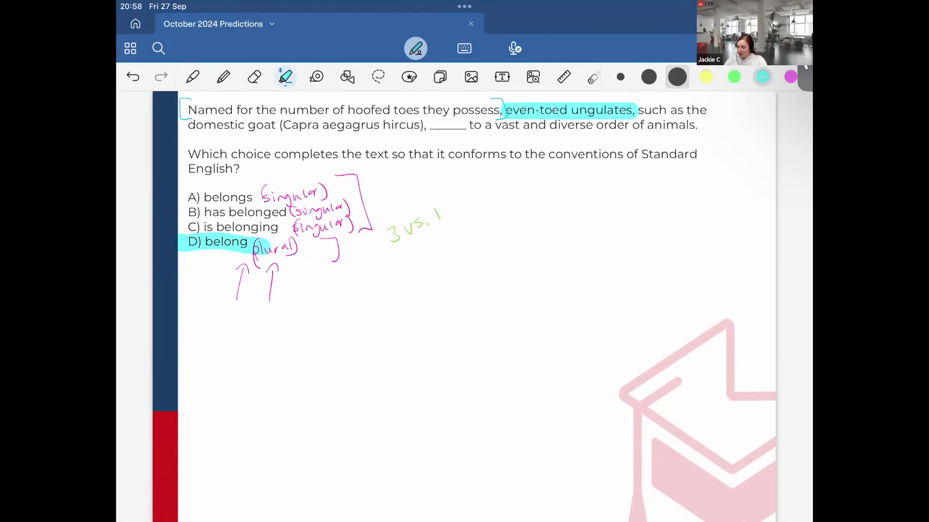
click(192, 77)
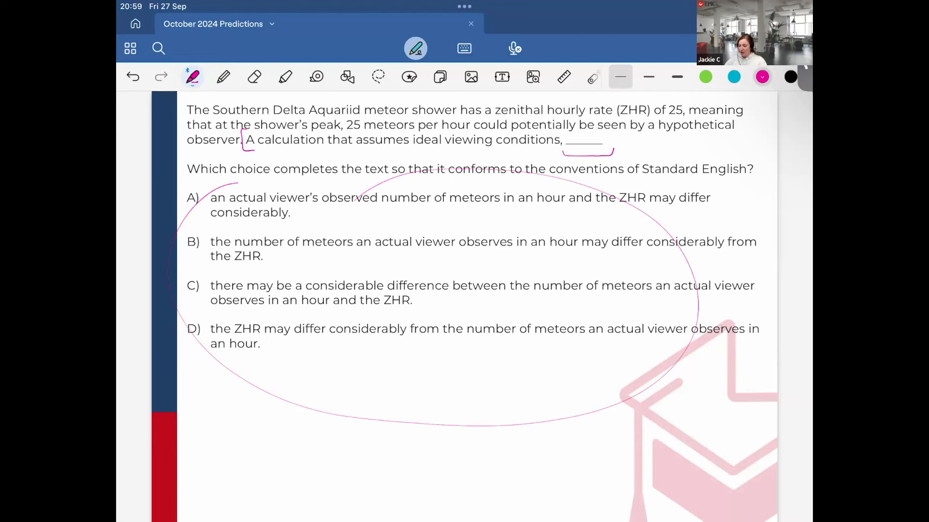
Step: Write a bracketed 'modifiers' note under the choices and mark an arrow under the blank
click(133, 77)
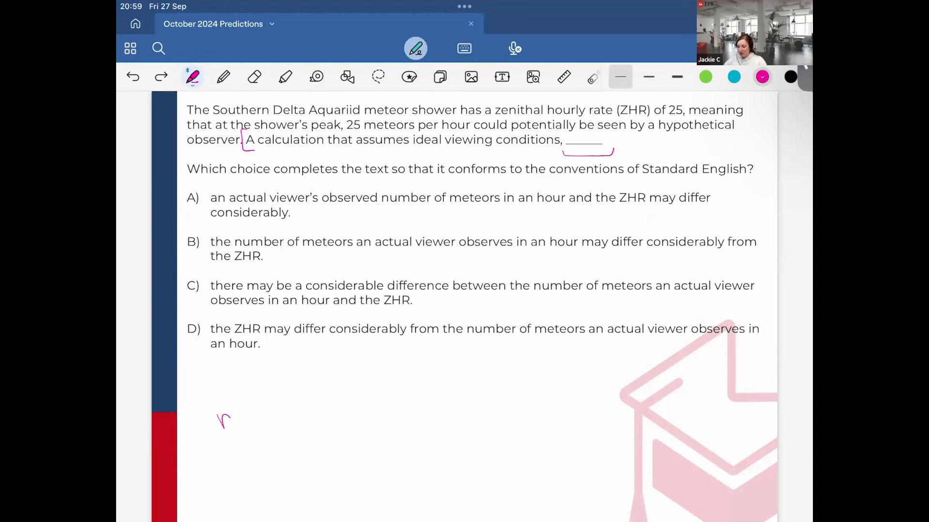
drag(215, 415, 284, 409)
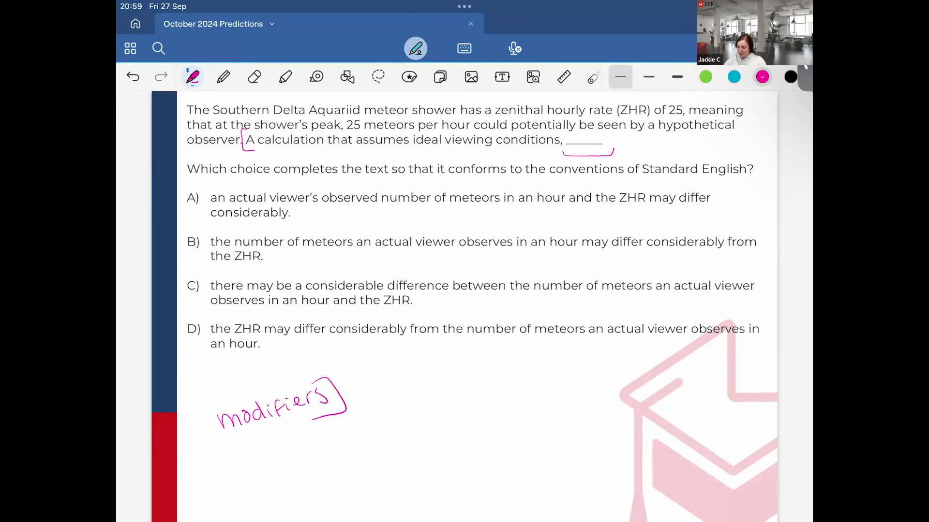
drag(231, 391, 226, 438)
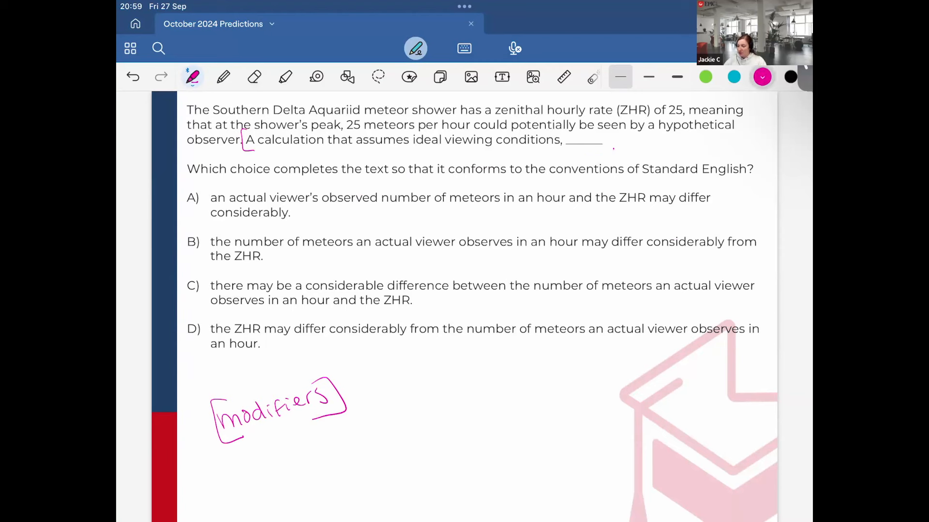
drag(557, 157, 570, 151)
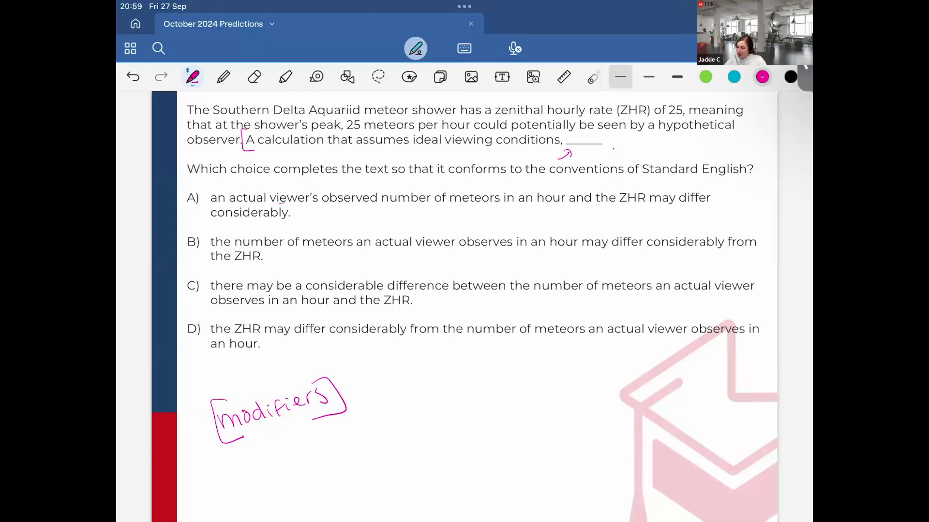
Step: Circle the possessive viewer phrase in choice A and cross out choice A
drag(278, 204, 497, 204)
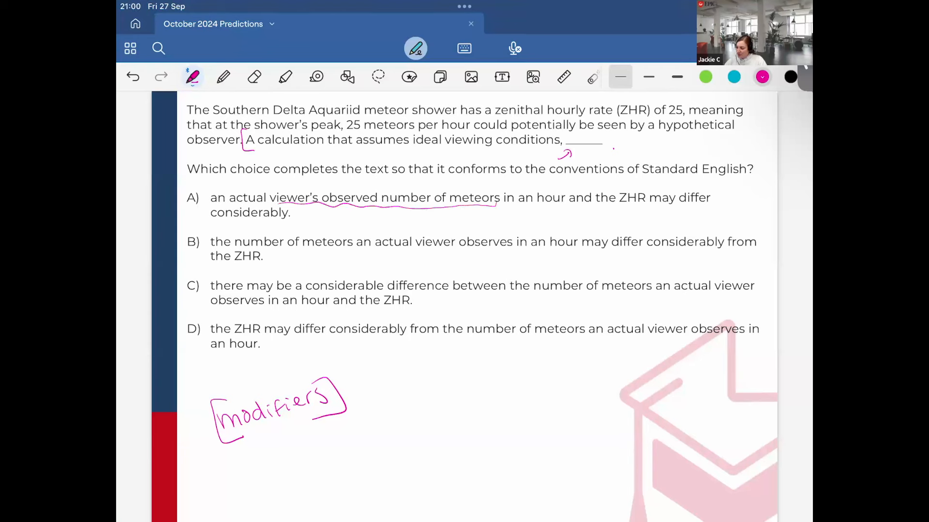
drag(270, 192, 500, 198)
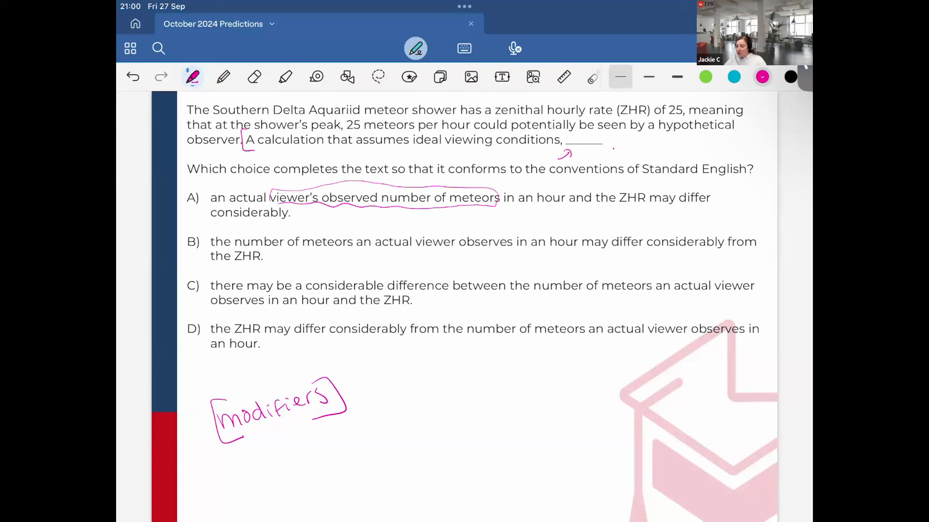
drag(200, 198, 195, 187)
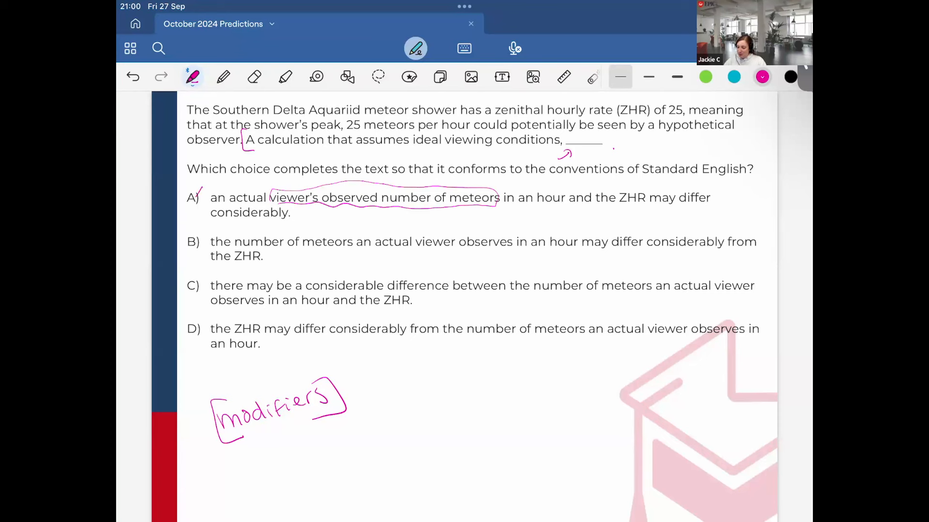
drag(186, 190, 201, 207)
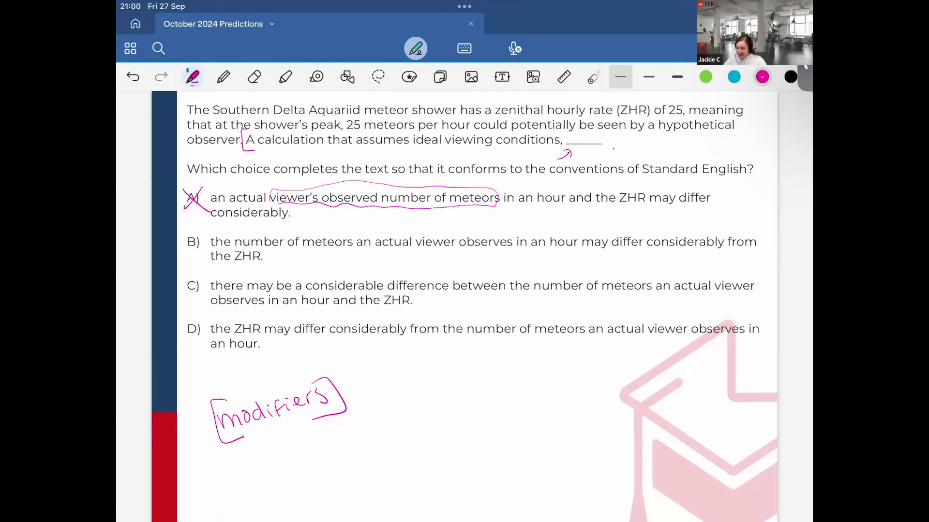
Step: Circle 'A calculation that' and 'there', jot a note, and cross out choices B and C
drag(210, 249, 346, 248)
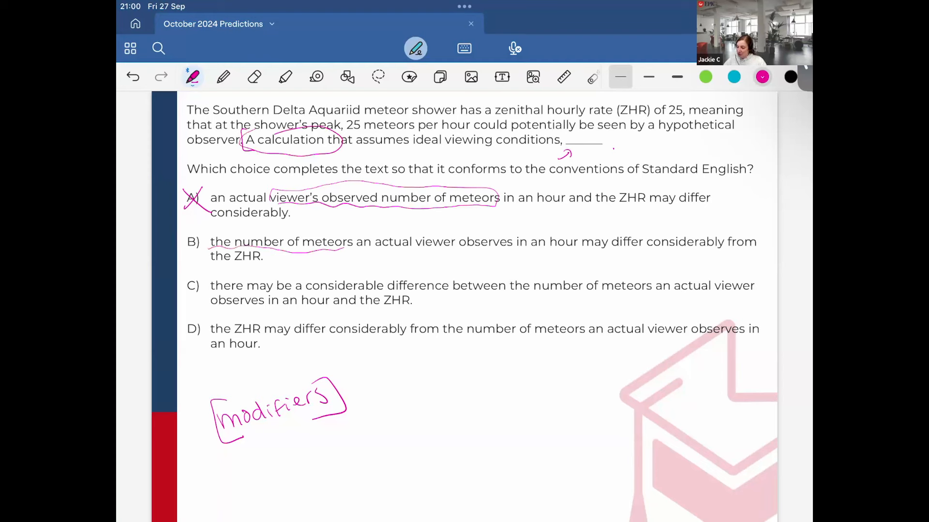
drag(186, 231, 202, 252)
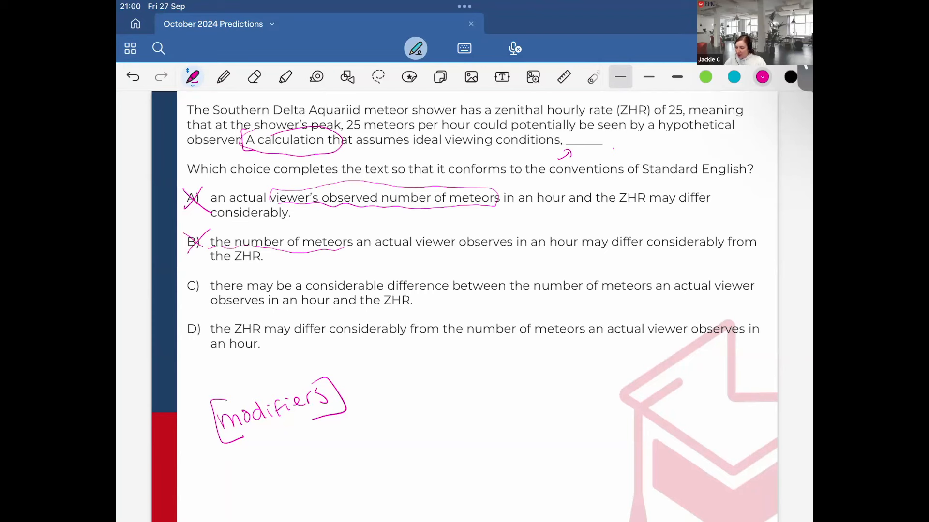
drag(213, 279, 242, 290)
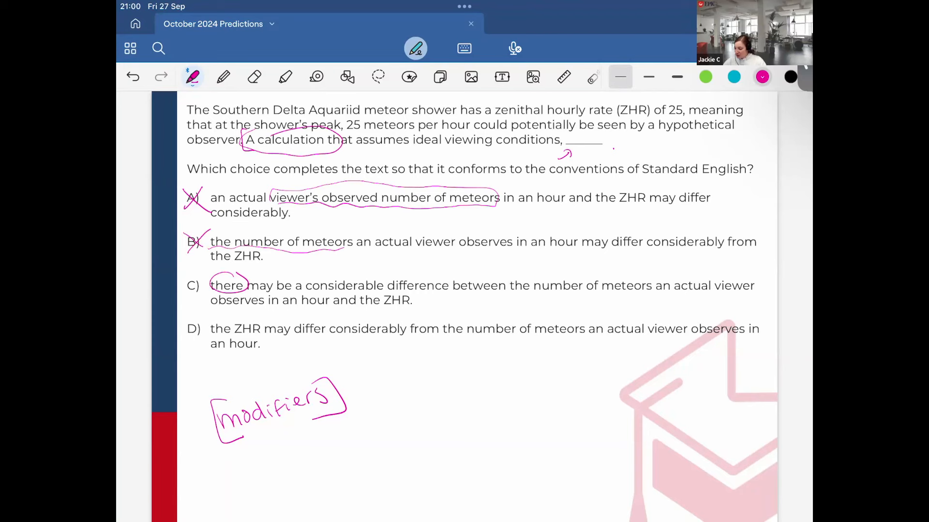
drag(421, 427, 465, 441)
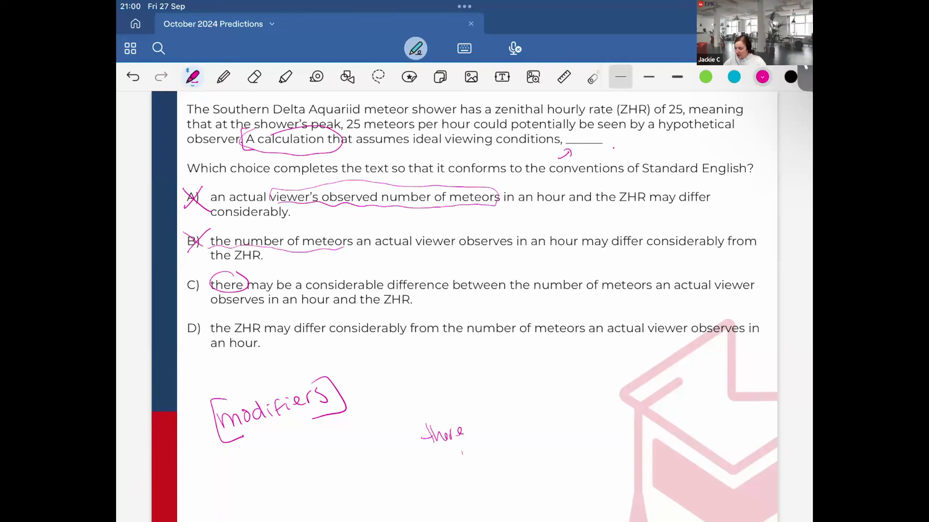
drag(462, 447, 521, 469)
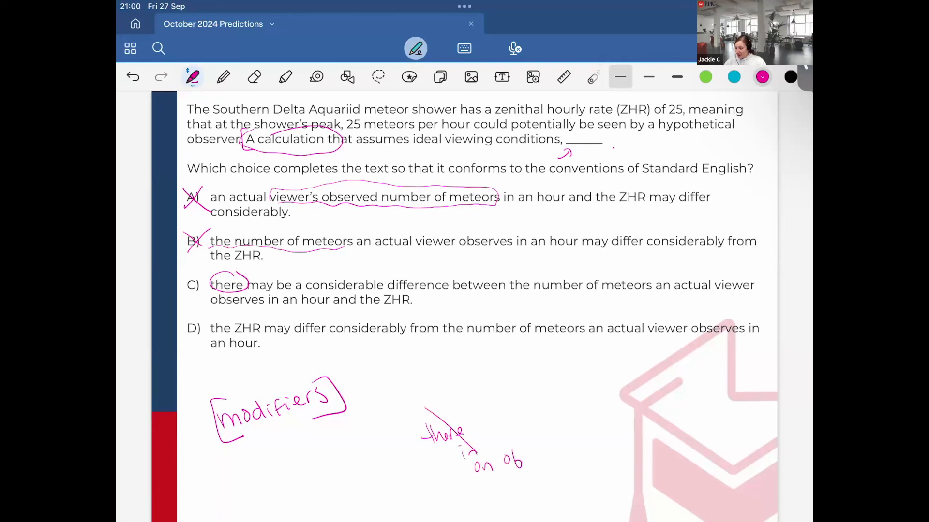
drag(426, 408, 515, 480)
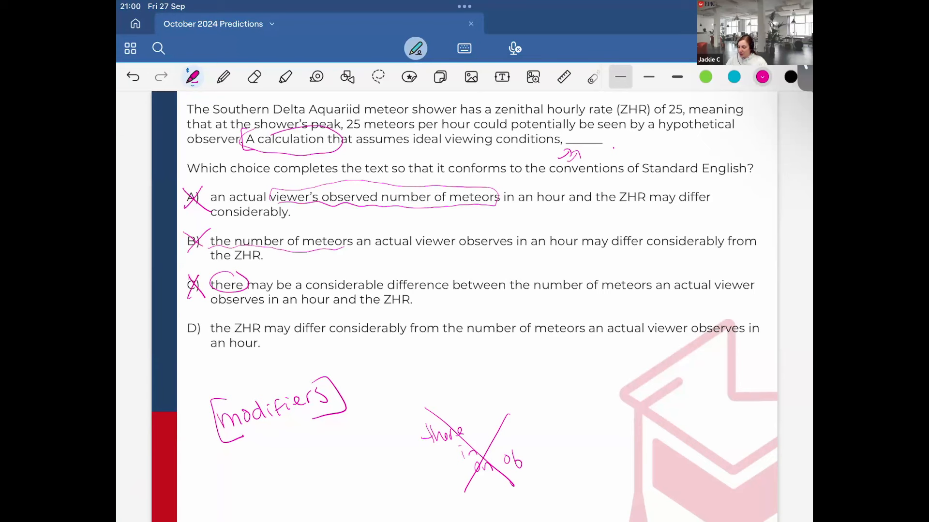
Step: Highlight 'the ZHR' in choice D and circle D as the answer
click(284, 76)
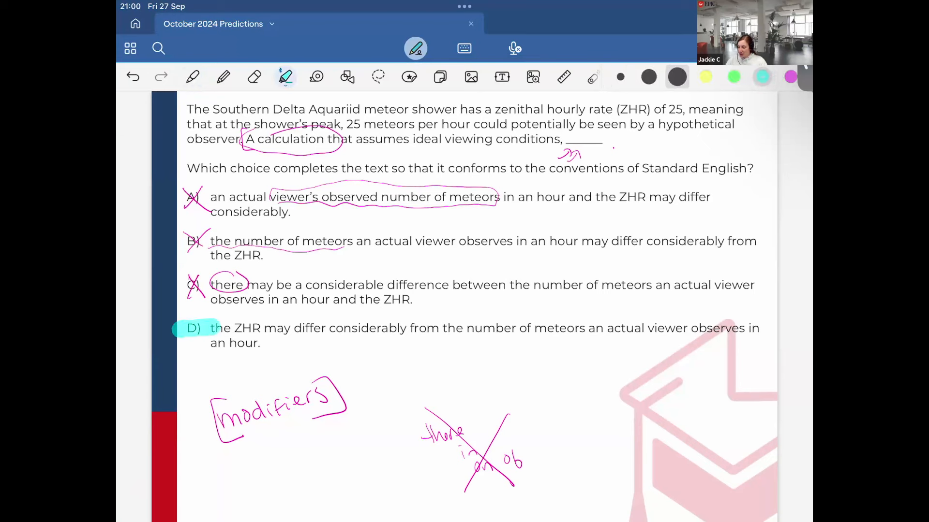
drag(213, 328, 267, 328)
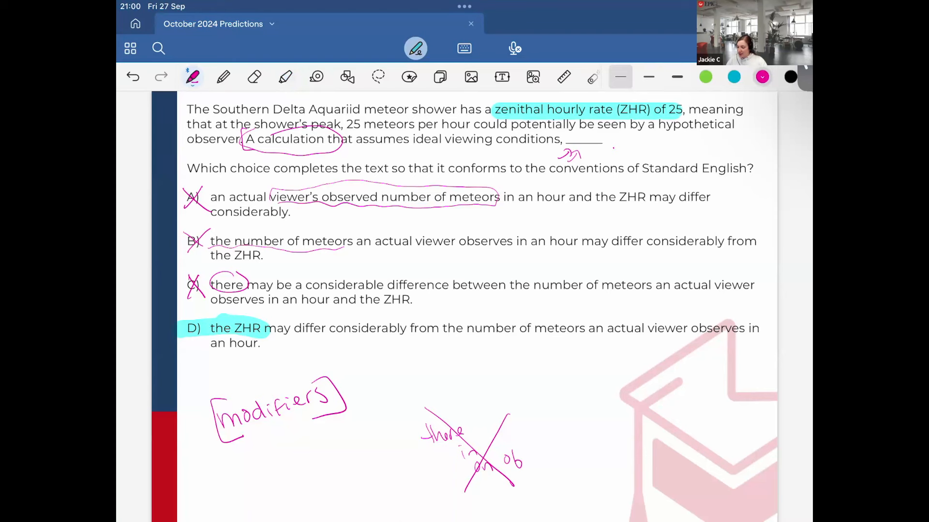
drag(184, 323, 204, 347)
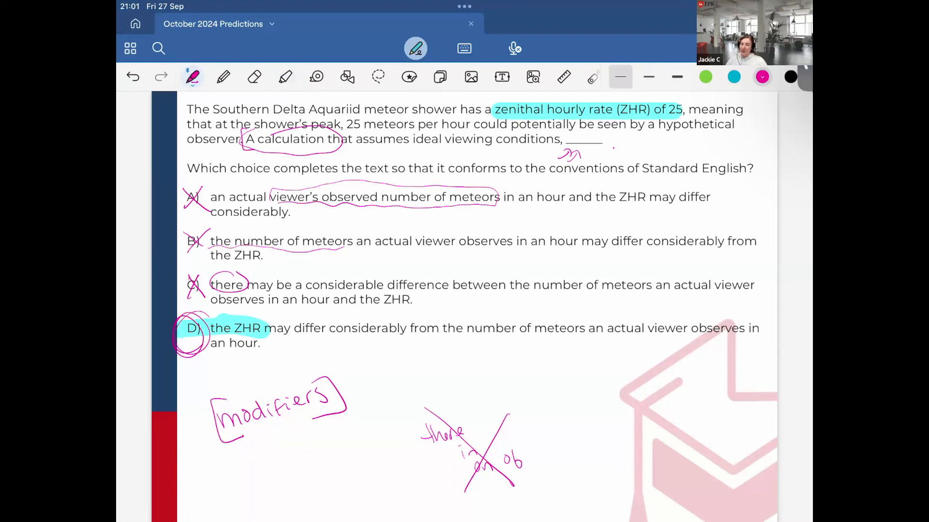